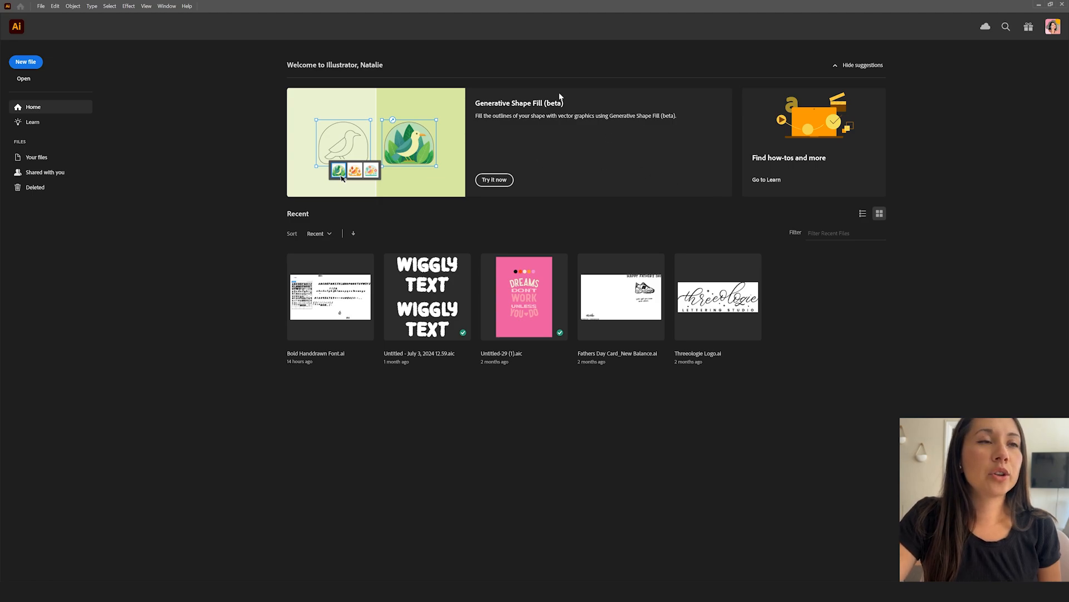
{"action": "mouse_move", "coordinate": [467, 62]}
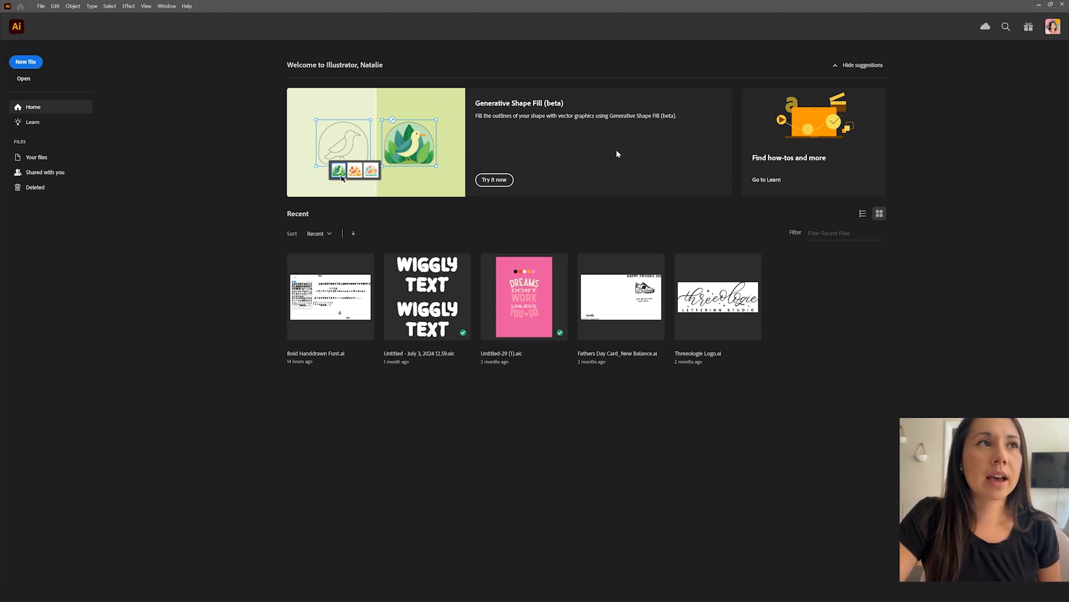
{"action": "mouse_move", "coordinate": [637, 315]}
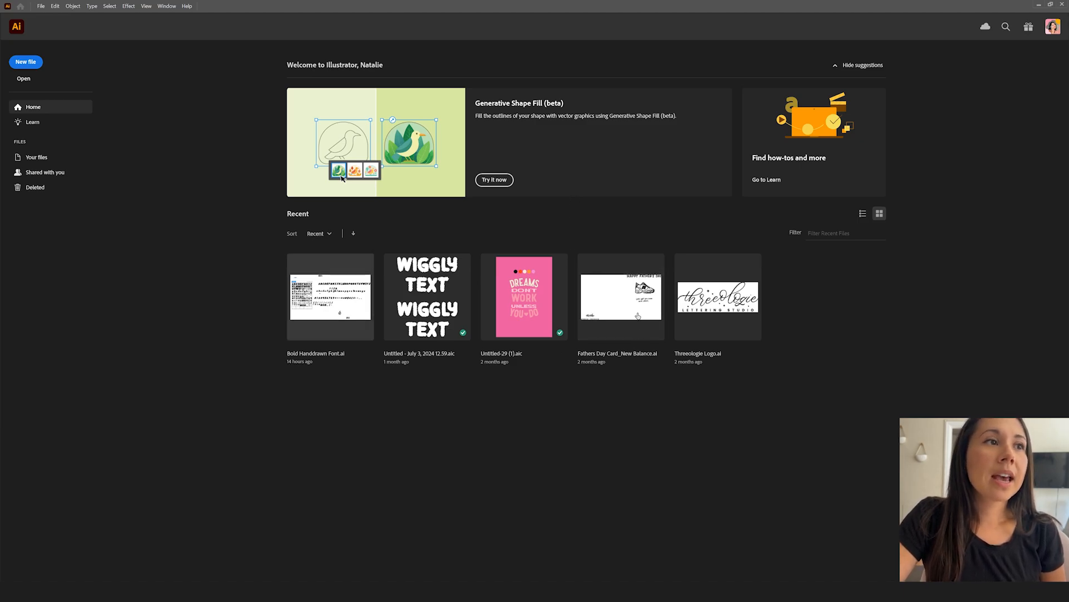
{"action": "mouse_move", "coordinate": [153, 148]}
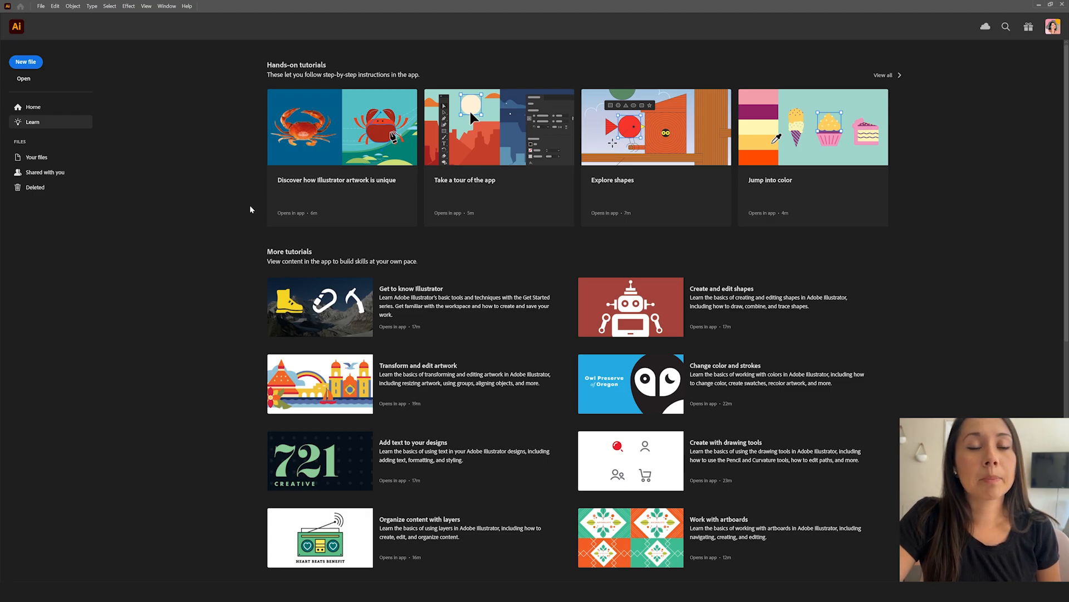
{"action": "mouse_move", "coordinate": [412, 260]}
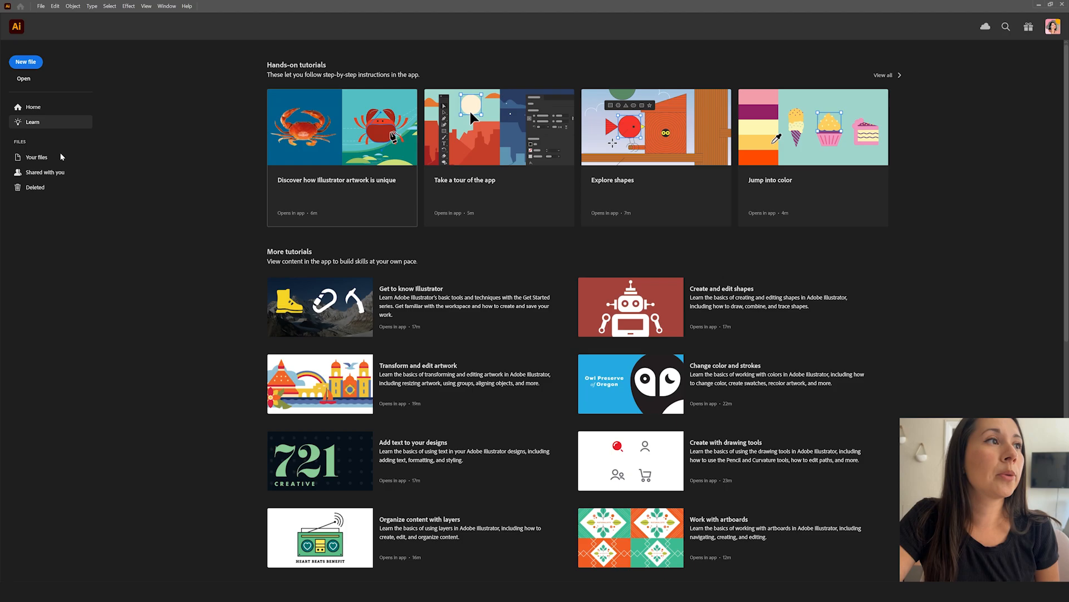
Show the full grid of your saved cloud documents
{"action": "left_click", "coordinate": [36, 157]}
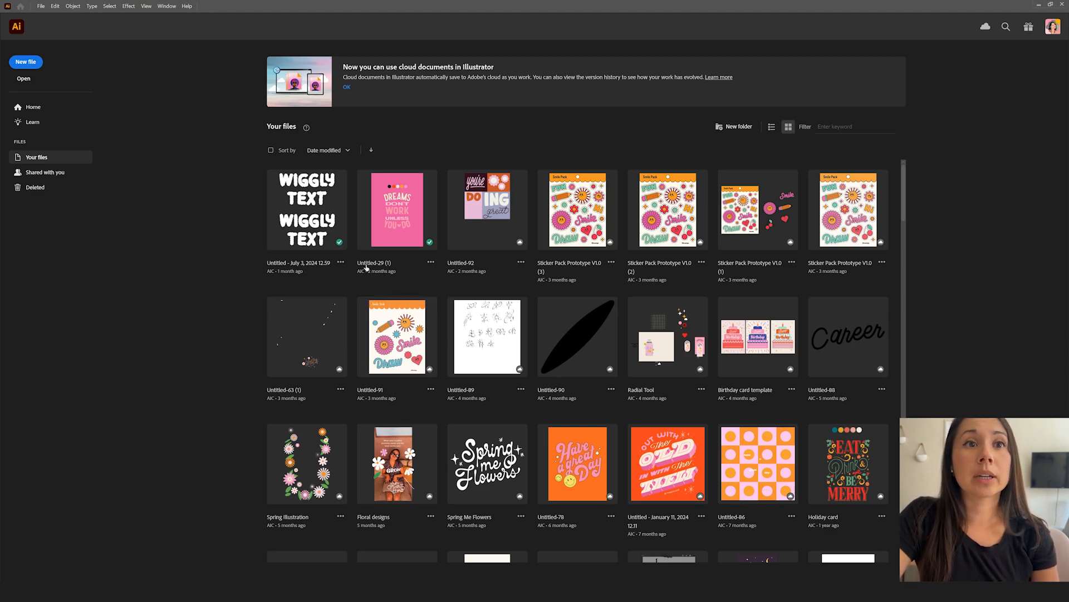
{"action": "mouse_move", "coordinate": [211, 265]}
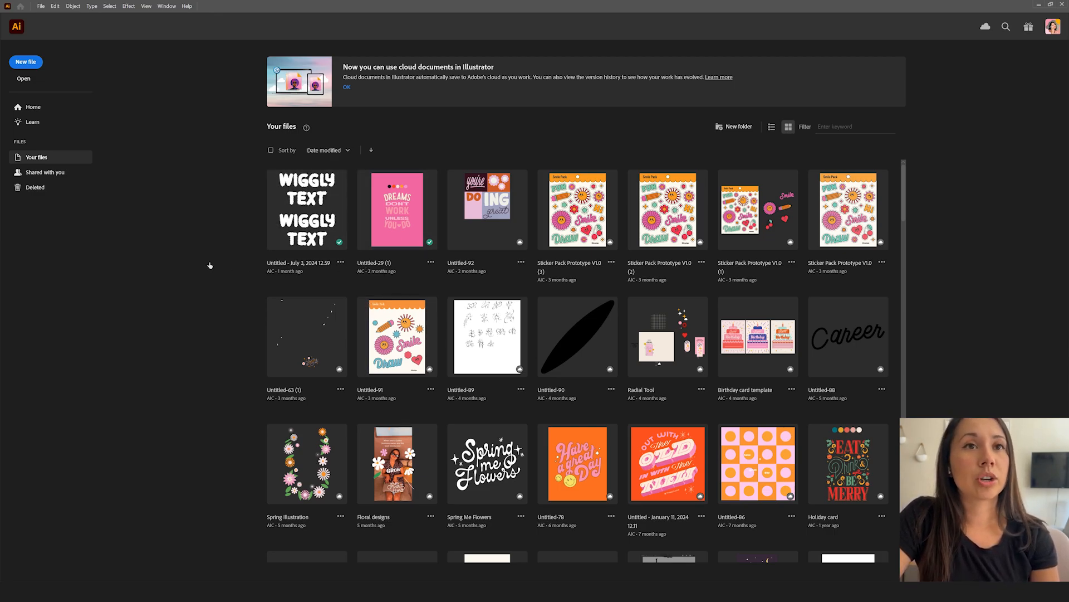
{"action": "mouse_move", "coordinate": [269, 271]}
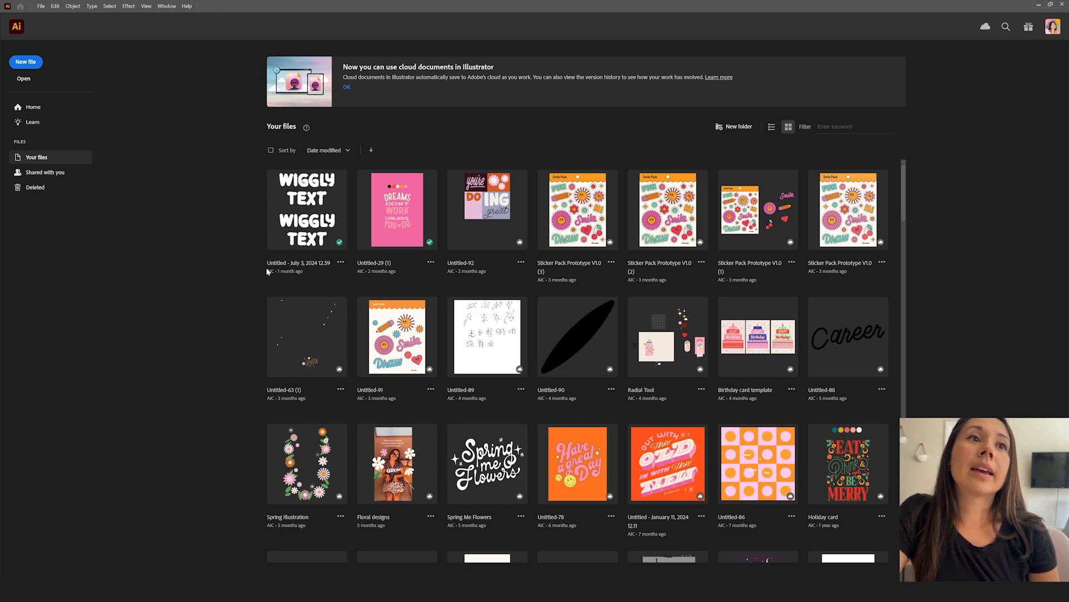
{"action": "mouse_move", "coordinate": [199, 279]}
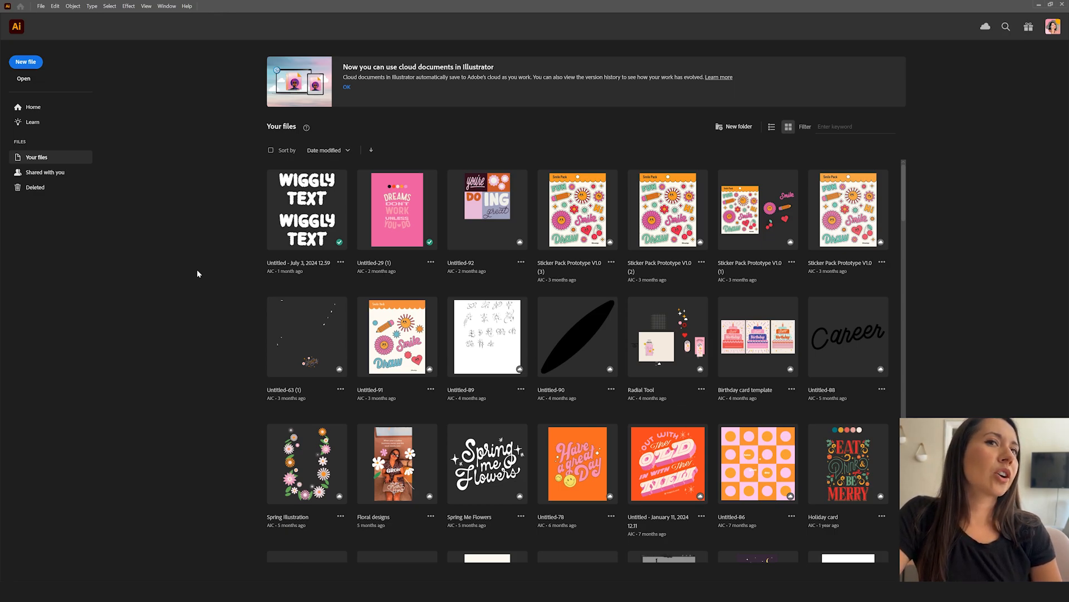
{"action": "mouse_move", "coordinate": [208, 274]}
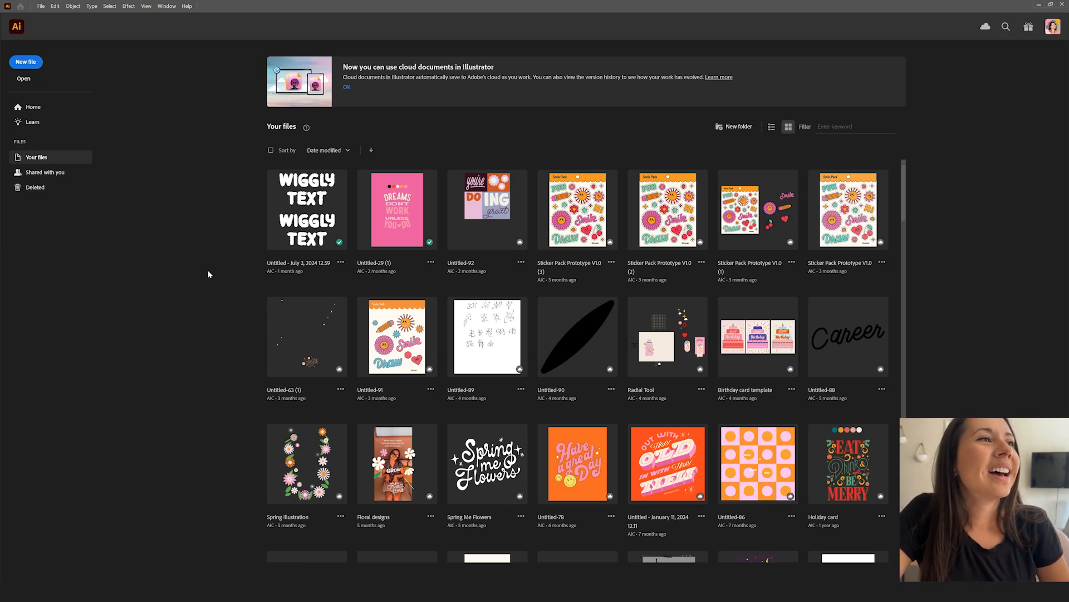
View the Shared with you page, then the Deleted files page, both empty
{"action": "left_click", "coordinate": [45, 171]}
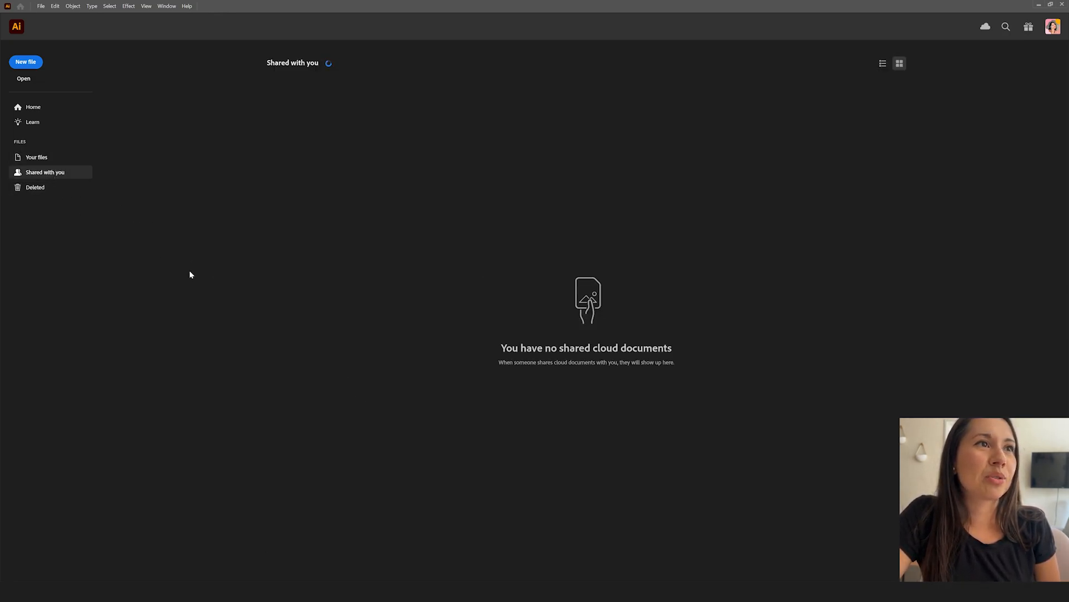
{"action": "left_click", "coordinate": [34, 187]}
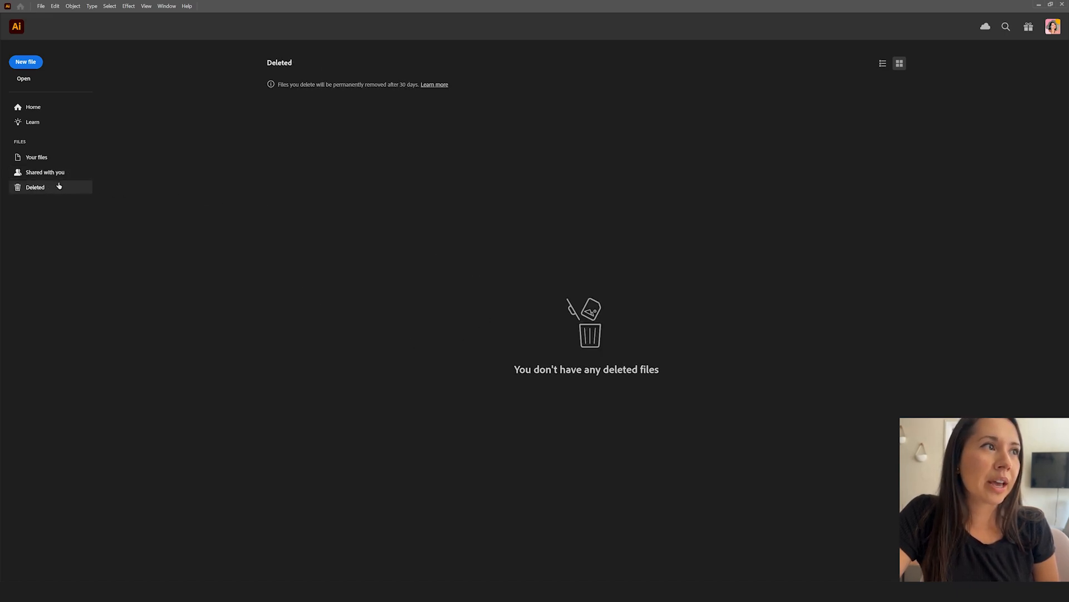
{"action": "mouse_move", "coordinate": [100, 90]}
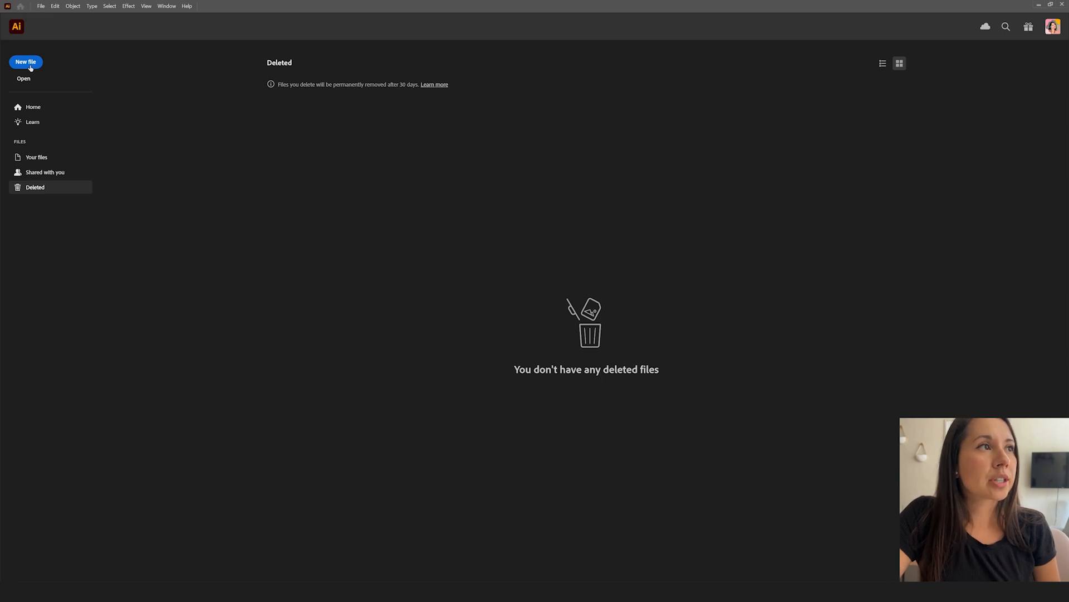
Set up a new document named YouTube Video, 1080 × 1350 px portrait, pixels, one artboard
{"action": "left_click", "coordinate": [25, 61]}
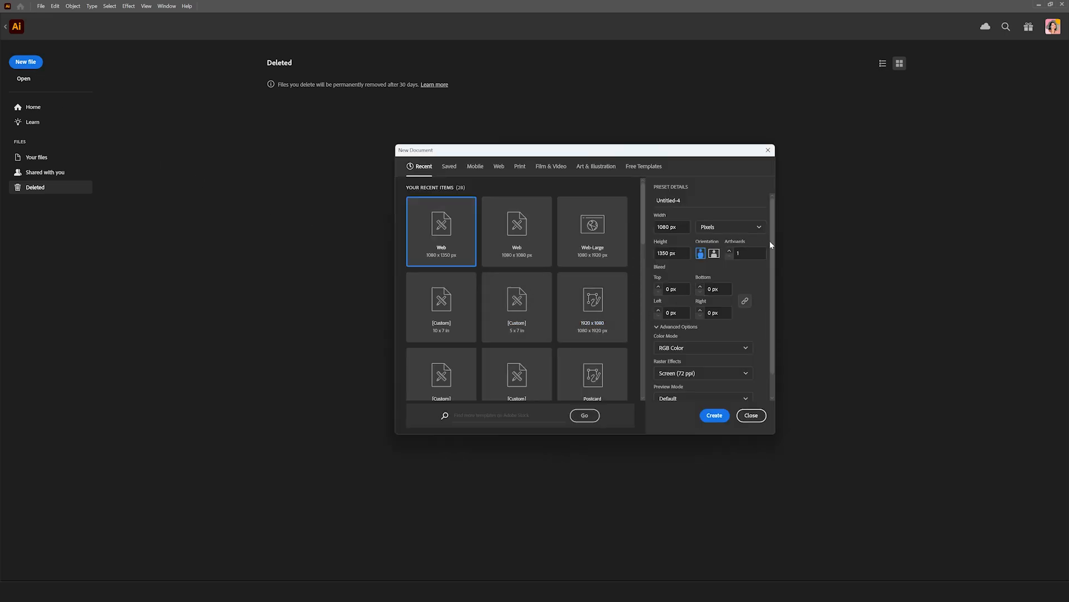
{"action": "type", "text": "YouTube Video"}
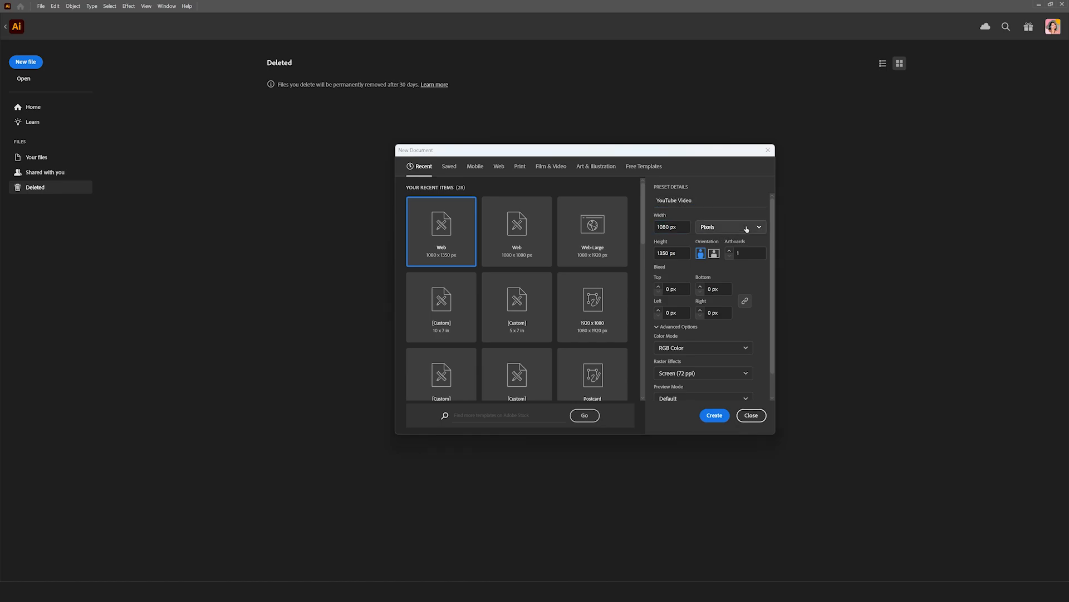
{"action": "left_click", "coordinate": [729, 226]}
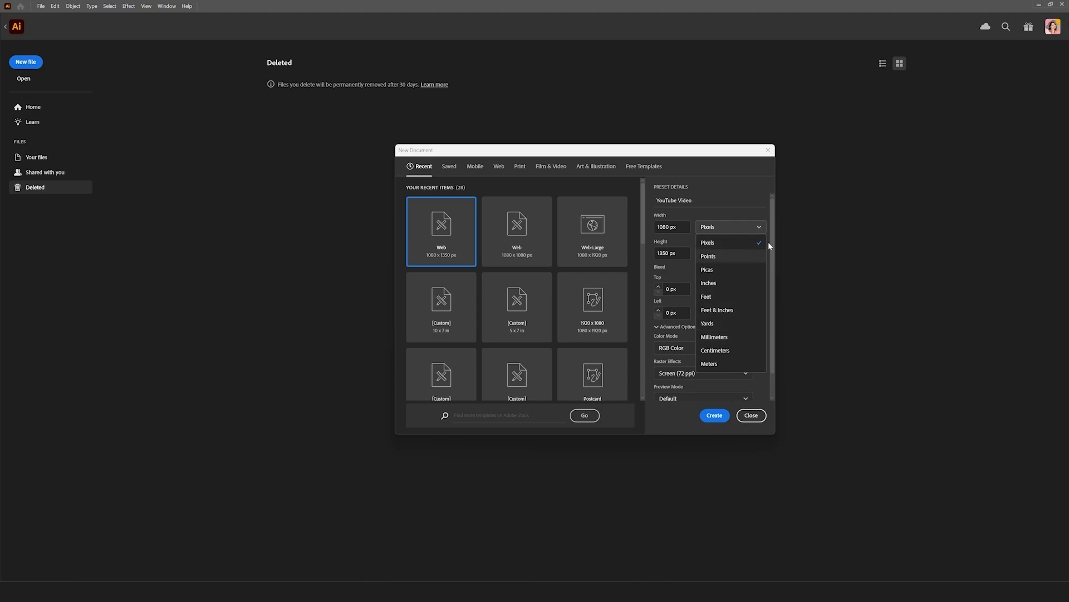
{"action": "left_click", "coordinate": [708, 241]}
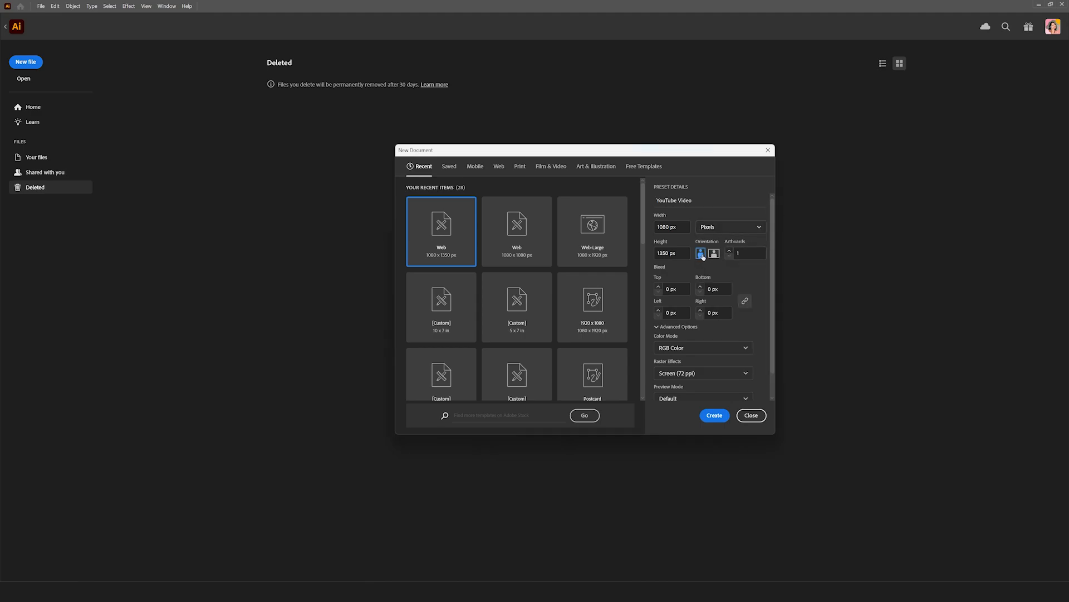
{"action": "left_click", "coordinate": [728, 251]}
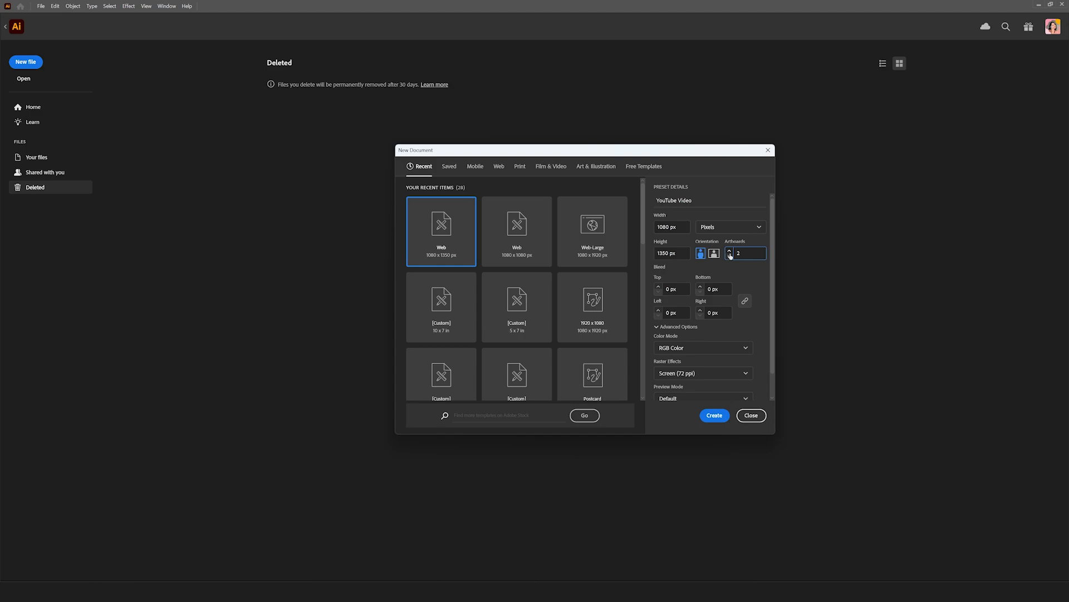
{"action": "left_click", "coordinate": [728, 256]}
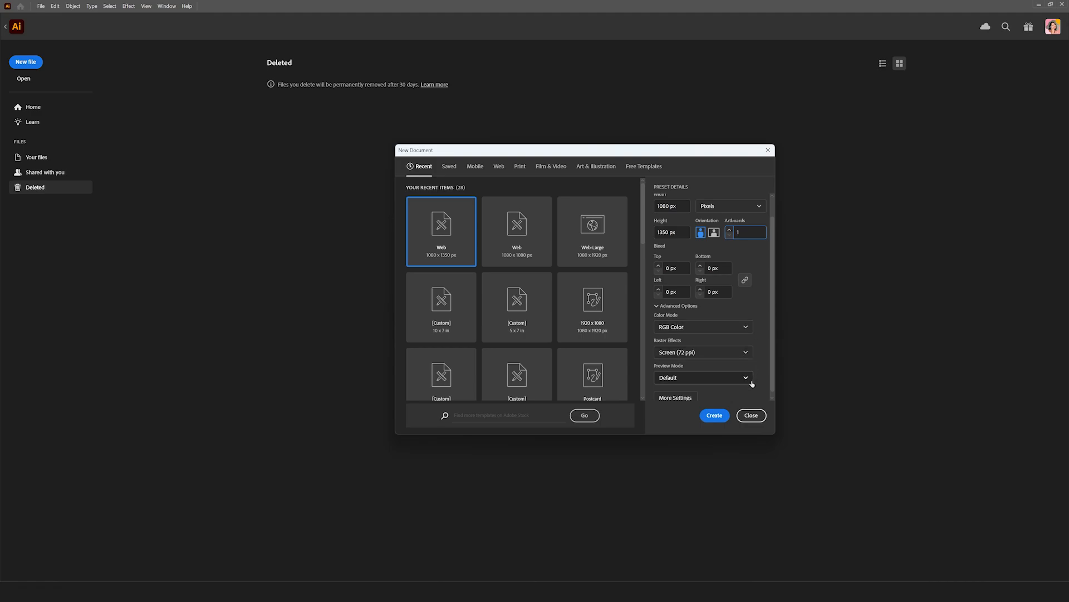
{"action": "left_click", "coordinate": [703, 352]}
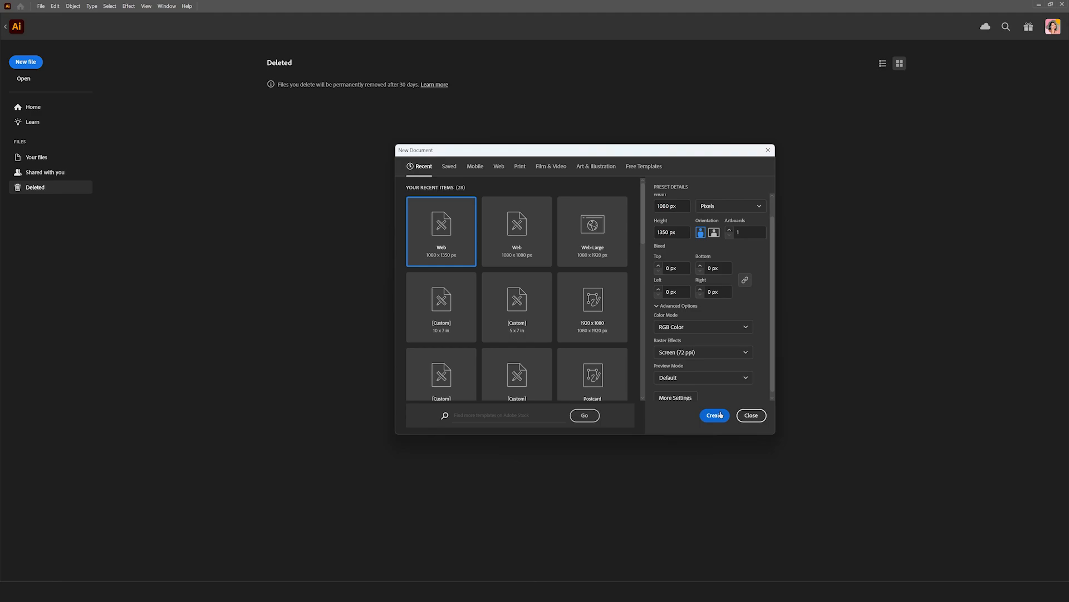
Create the YouTube Video document so its blank portrait artboard is open
{"action": "left_click", "coordinate": [714, 414]}
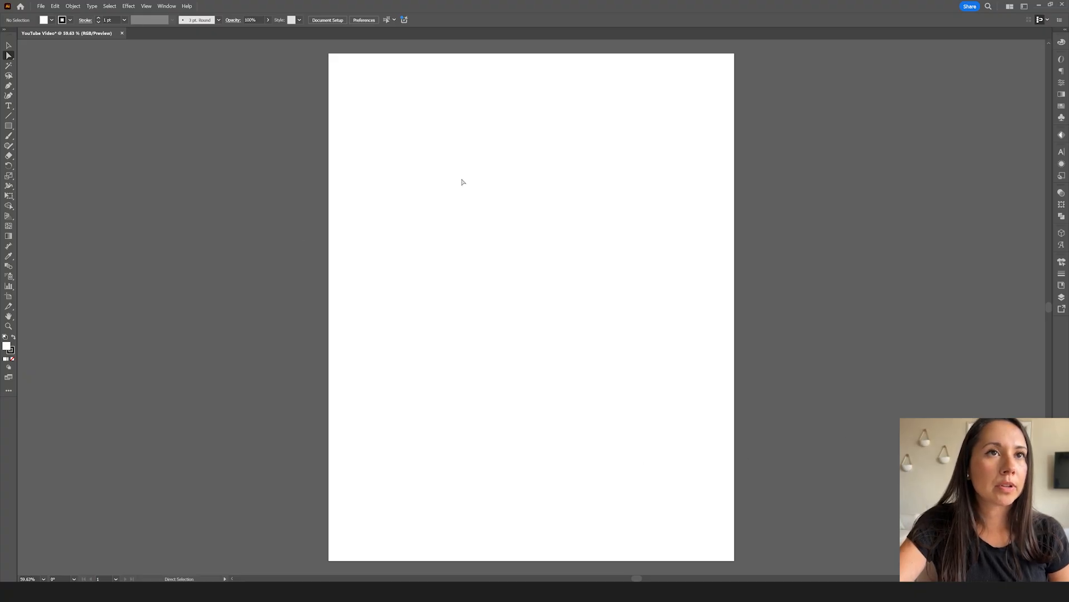
{"action": "mouse_move", "coordinate": [561, 270]}
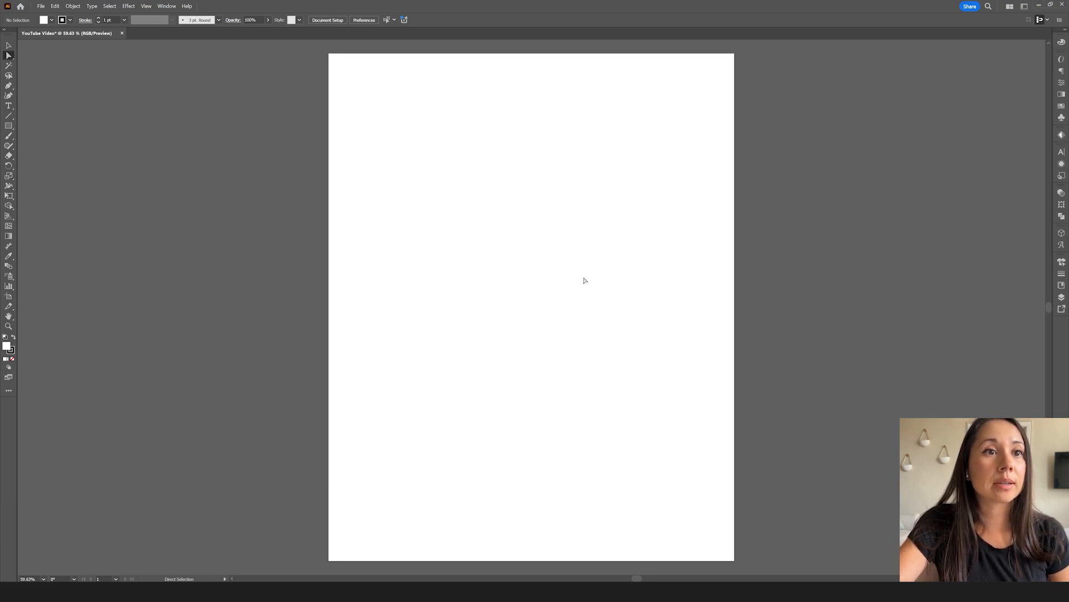
{"action": "mouse_move", "coordinate": [678, 375]}
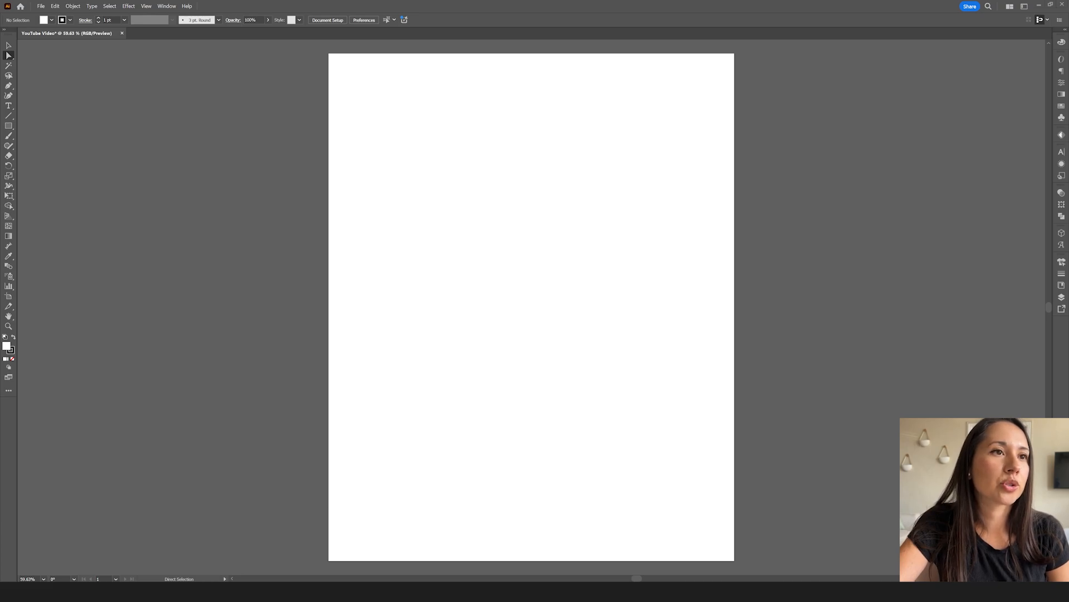
{"action": "left_click", "coordinate": [65, 32]}
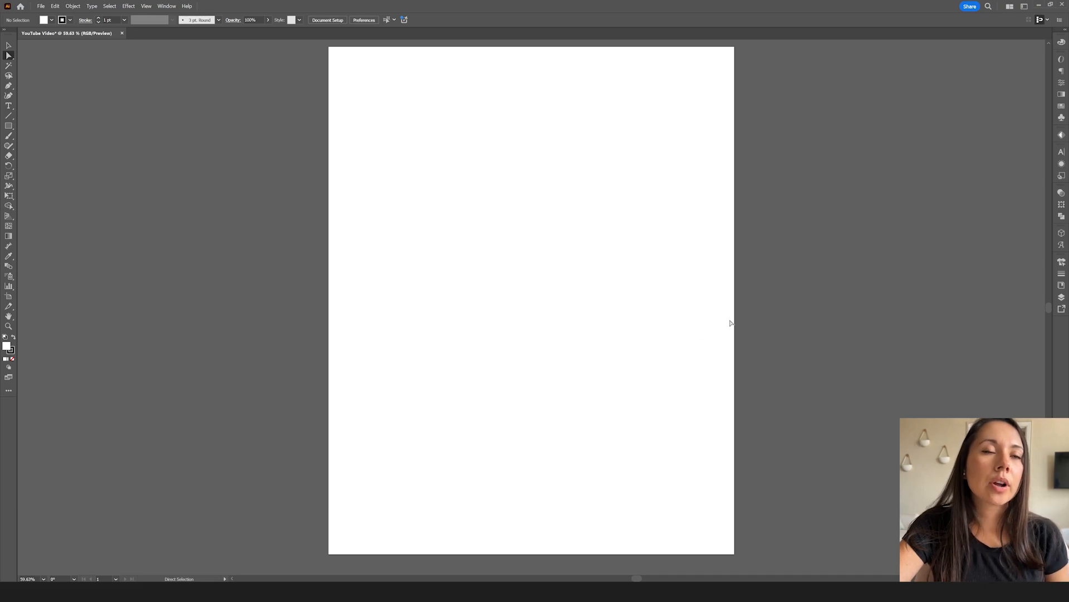
{"action": "mouse_move", "coordinate": [536, 275]}
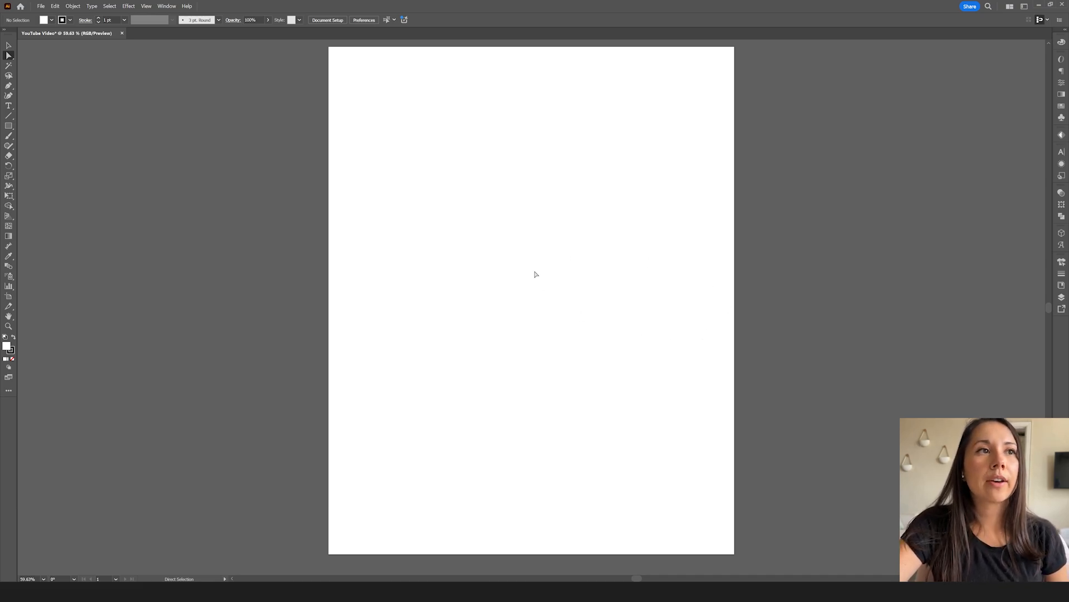
{"action": "mouse_move", "coordinate": [36, 339]}
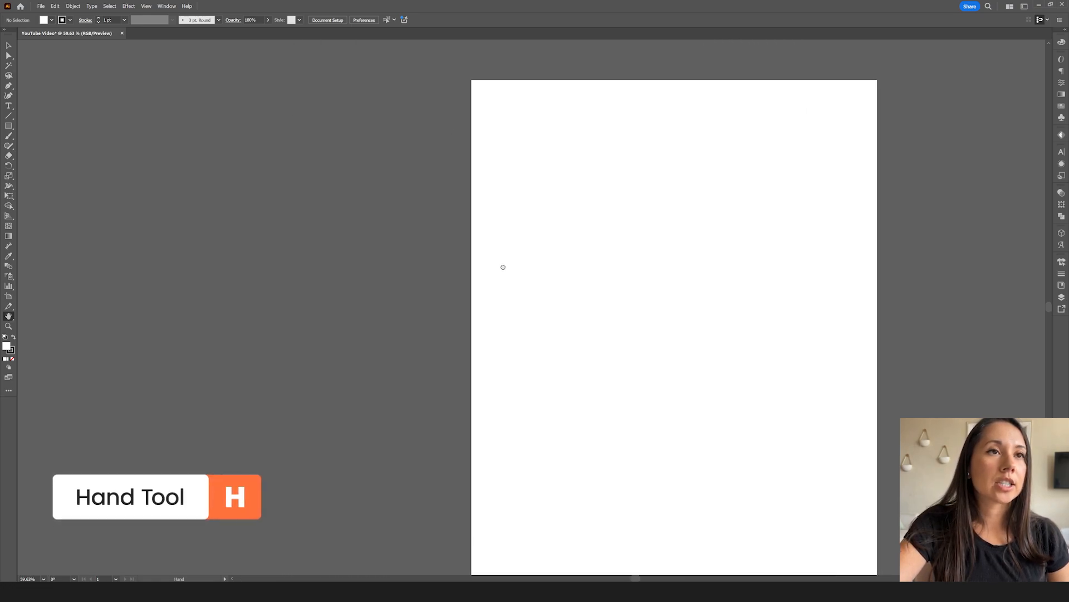
{"action": "left_click_drag", "start_coordinate": [502, 267], "coordinate": [372, 215]}
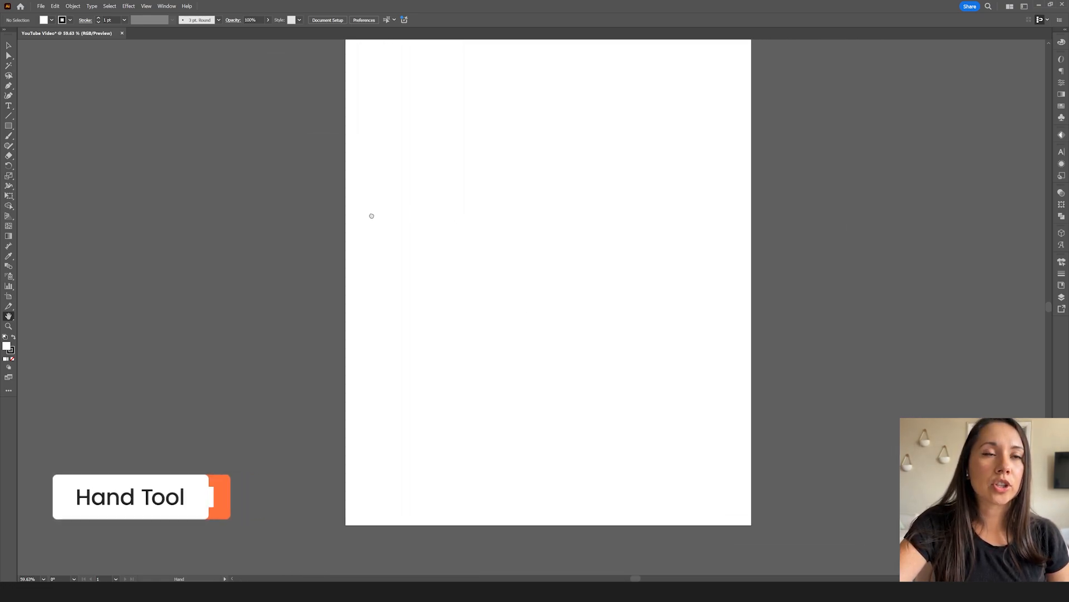
{"action": "left_click_drag", "start_coordinate": [372, 216], "coordinate": [518, 176]}
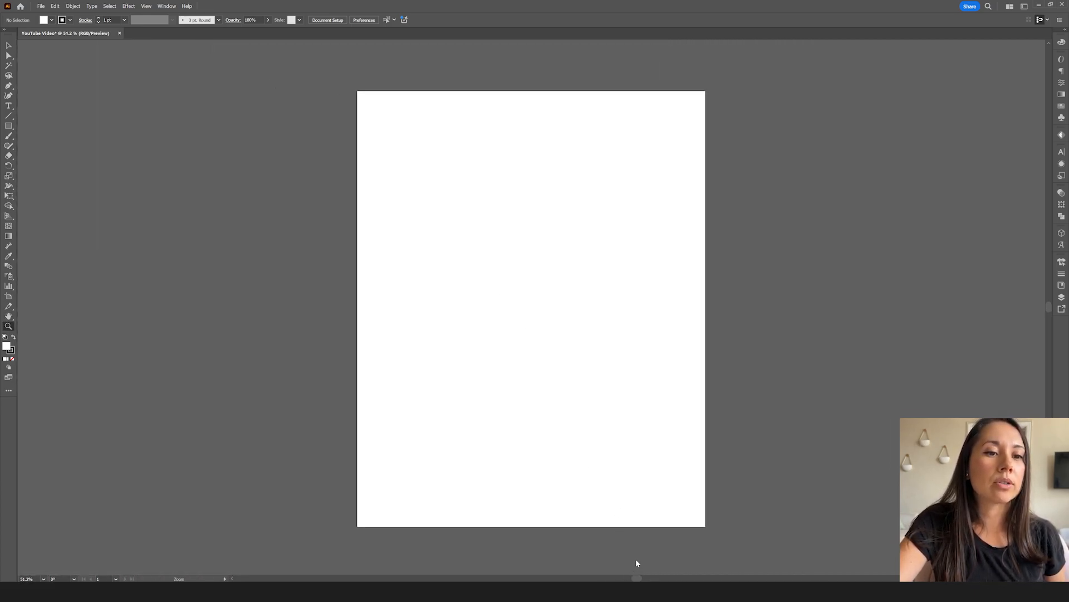
{"action": "left_click", "coordinate": [382, 180]}
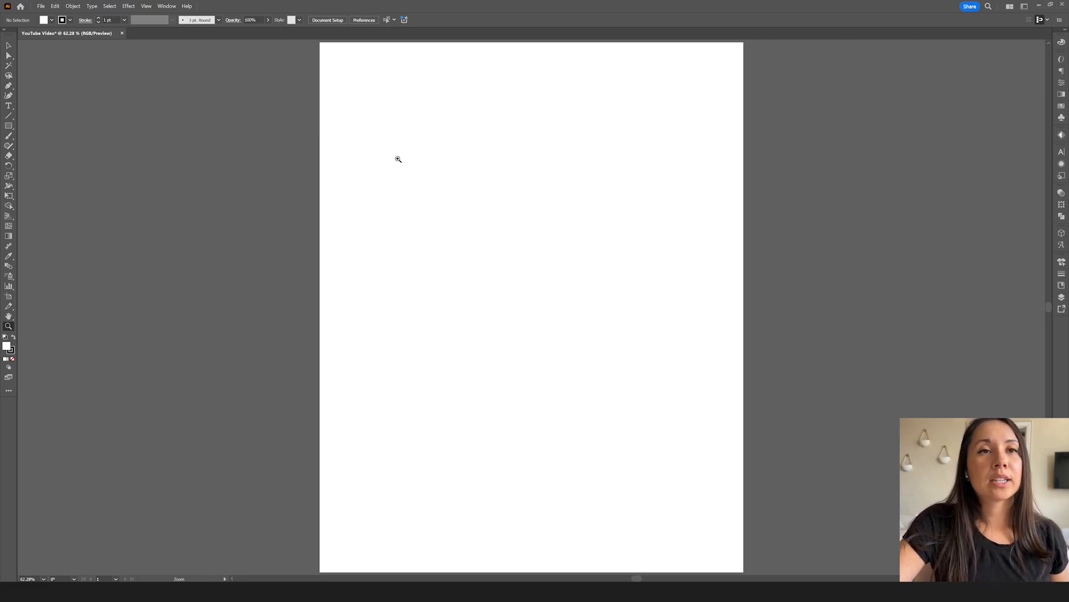
Draw a small square and a wider rectangle to its right near the top of the artboard
{"action": "left_click", "coordinate": [9, 127]}
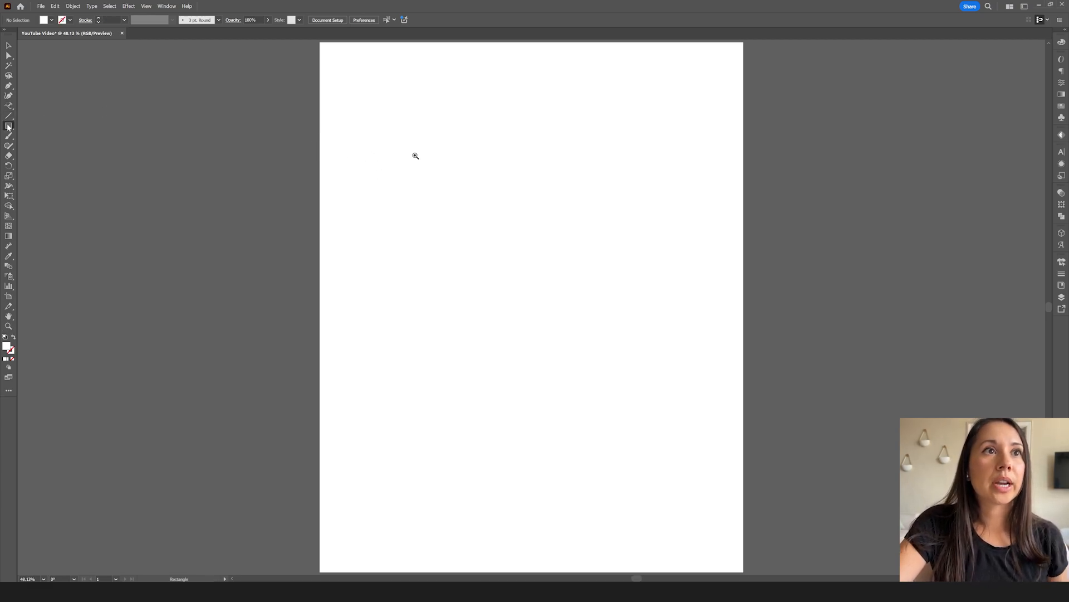
{"action": "left_click", "coordinate": [9, 126]}
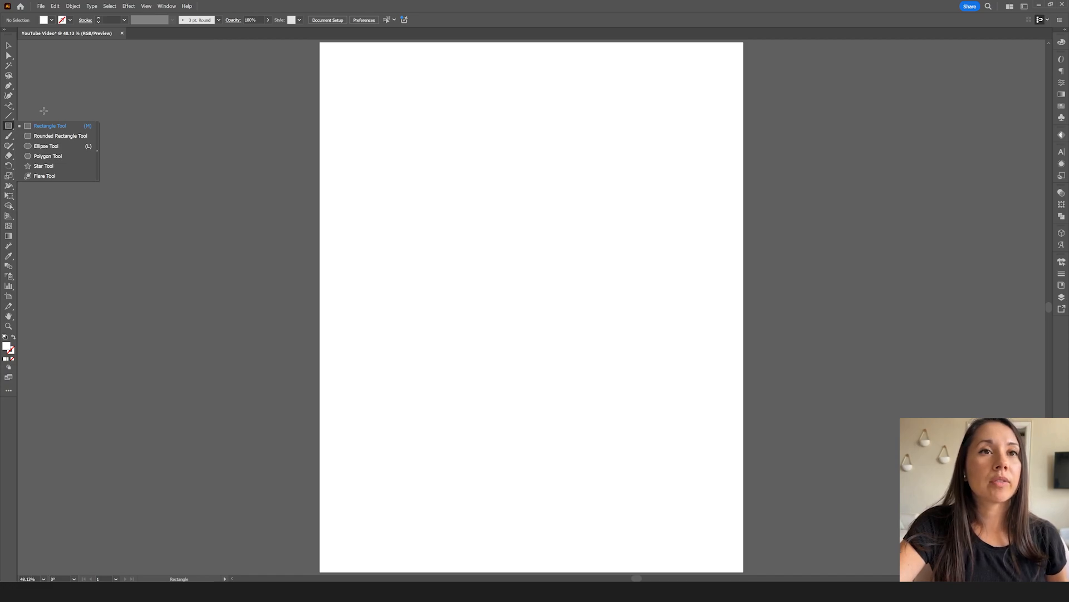
{"action": "mouse_move", "coordinate": [94, 119]}
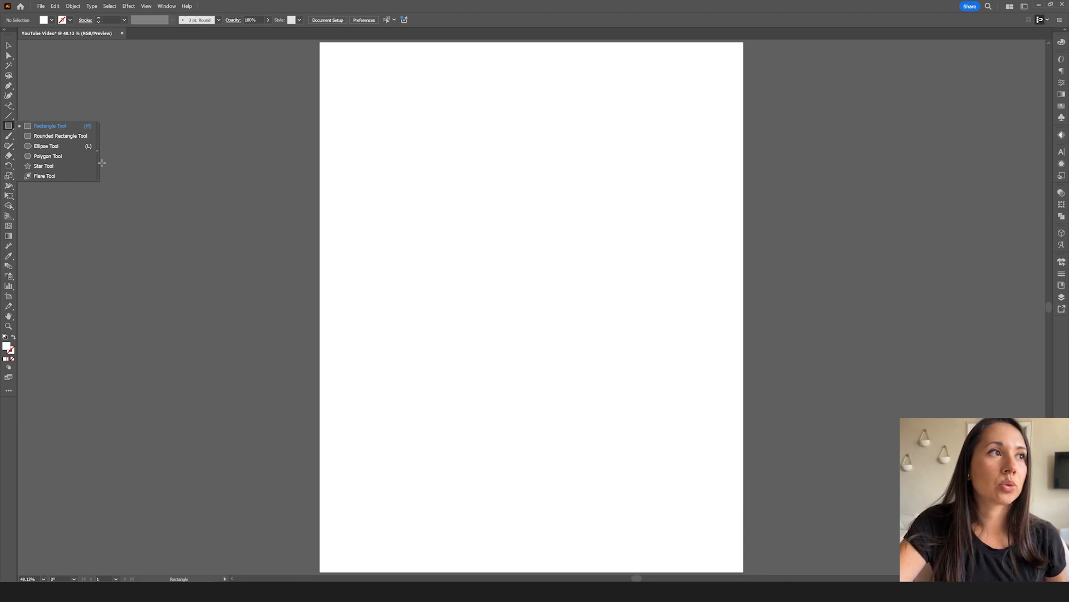
{"action": "mouse_move", "coordinate": [78, 136]}
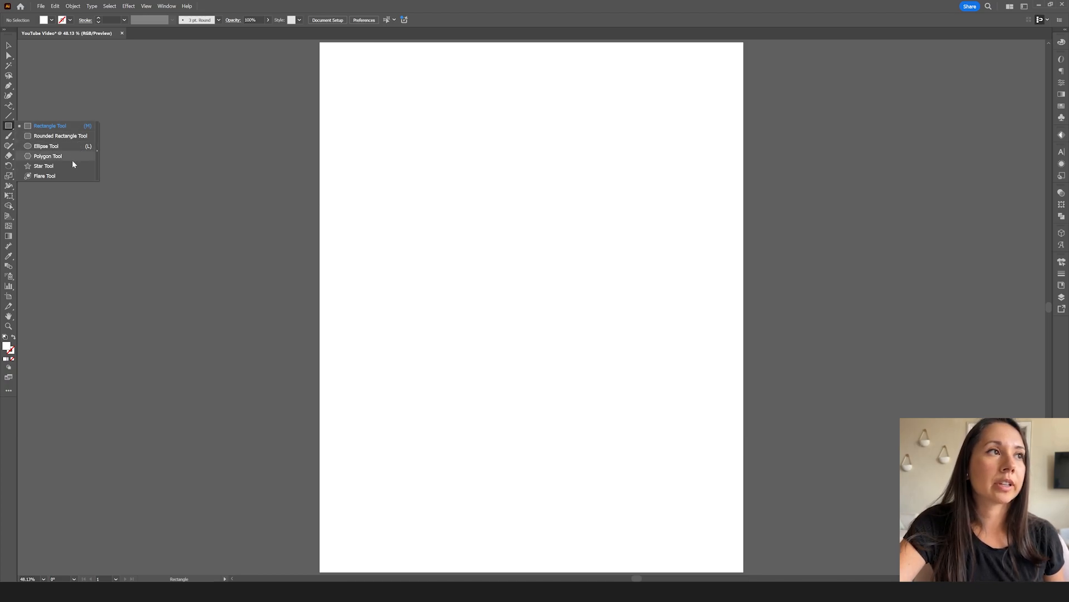
{"action": "mouse_move", "coordinate": [196, 223]}
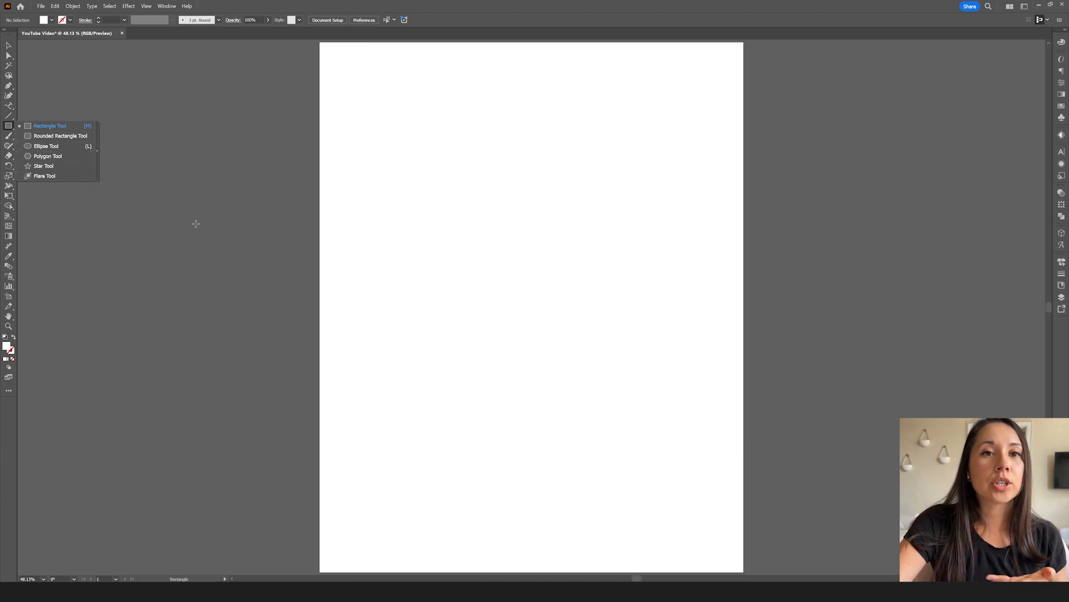
{"action": "left_click_drag", "start_coordinate": [398, 168], "coordinate": [445, 218]}
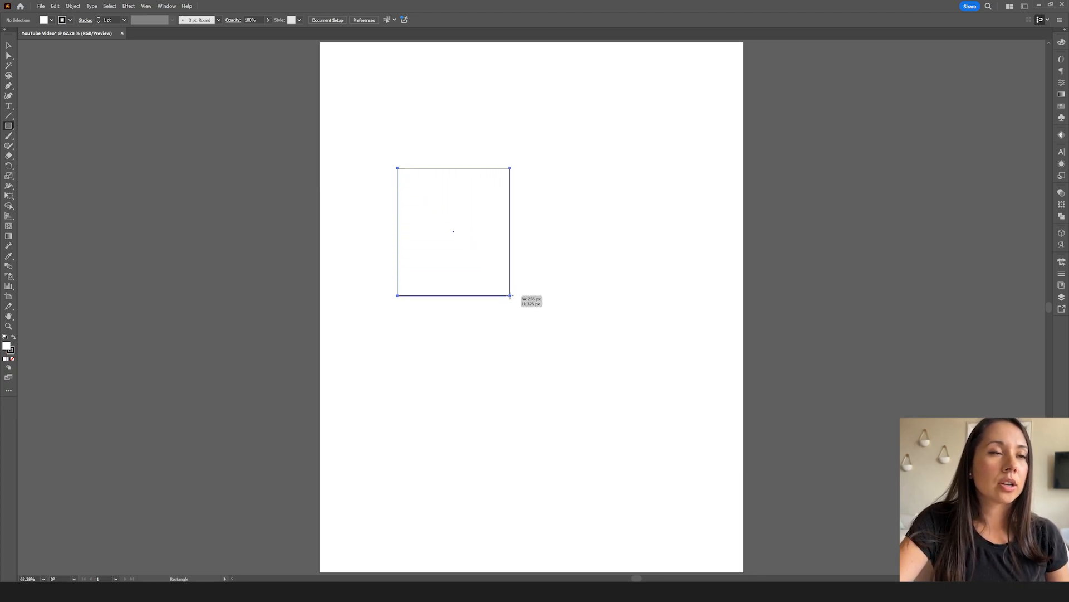
{"action": "left_click_drag", "start_coordinate": [509, 294], "coordinate": [438, 208]}
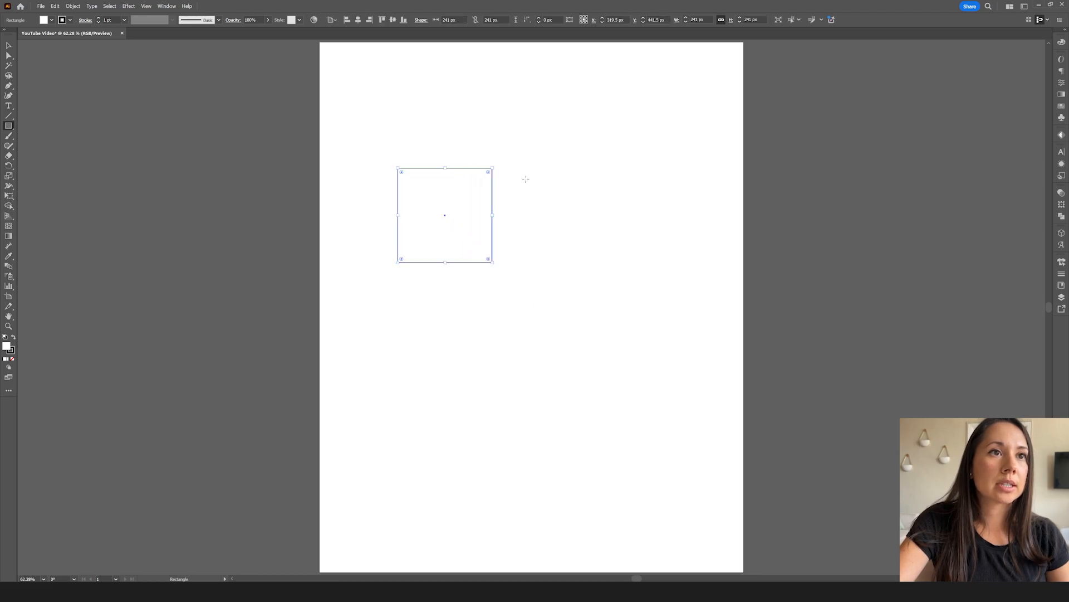
{"action": "left_click_drag", "start_coordinate": [527, 182], "coordinate": [669, 230]}
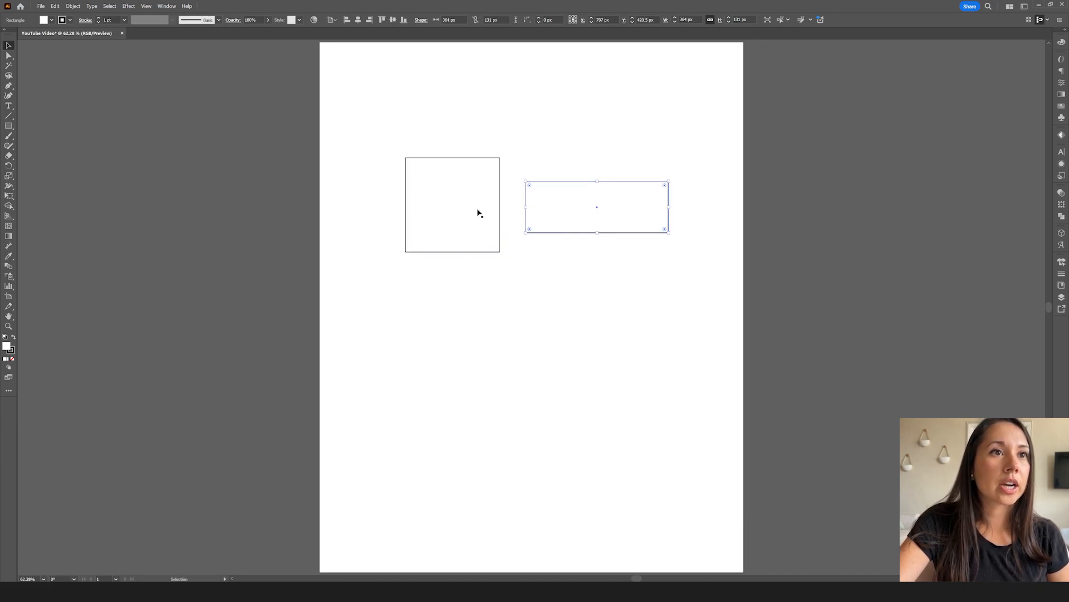
Give the square a yellow fill with a thick blue stroke and the rectangle a green fill and stroke
{"action": "left_click", "coordinate": [452, 204]}
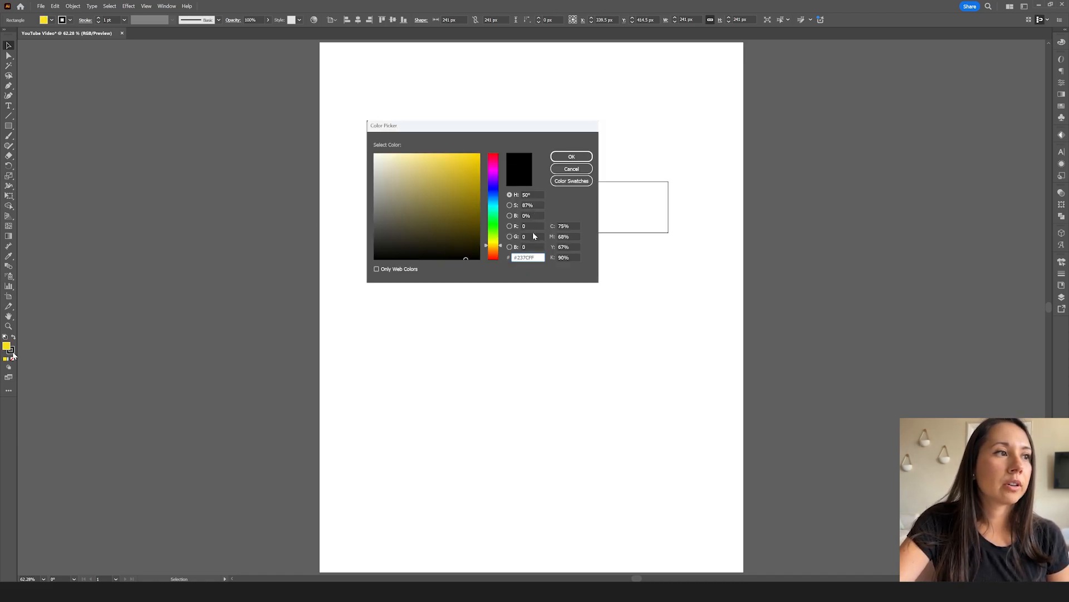
{"action": "left_click", "coordinate": [494, 190]}
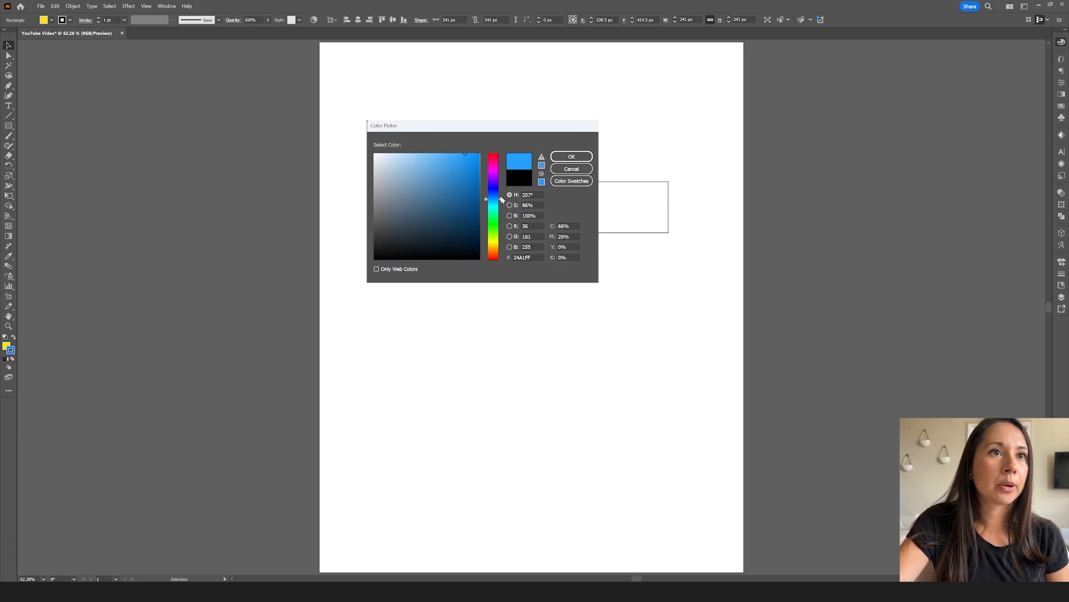
{"action": "left_click", "coordinate": [570, 156]}
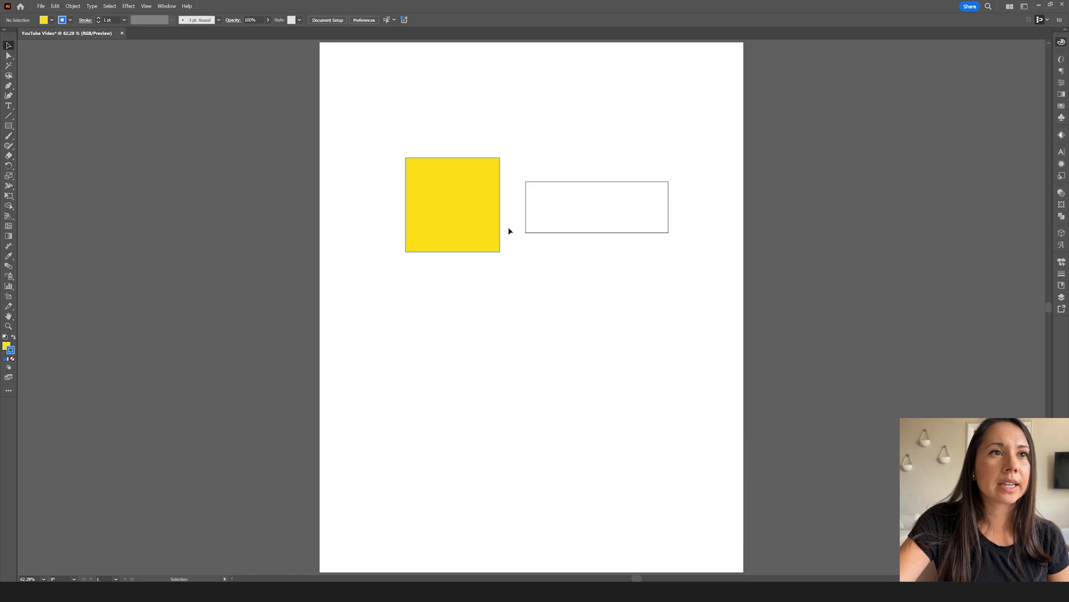
{"action": "left_click", "coordinate": [452, 204]}
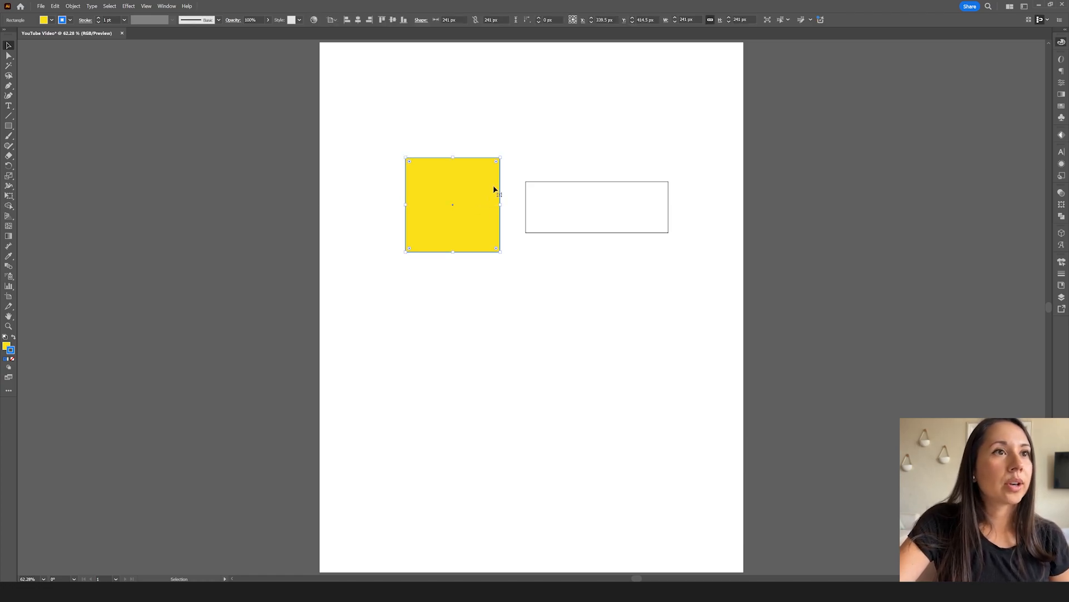
{"action": "mouse_move", "coordinate": [257, 293]}
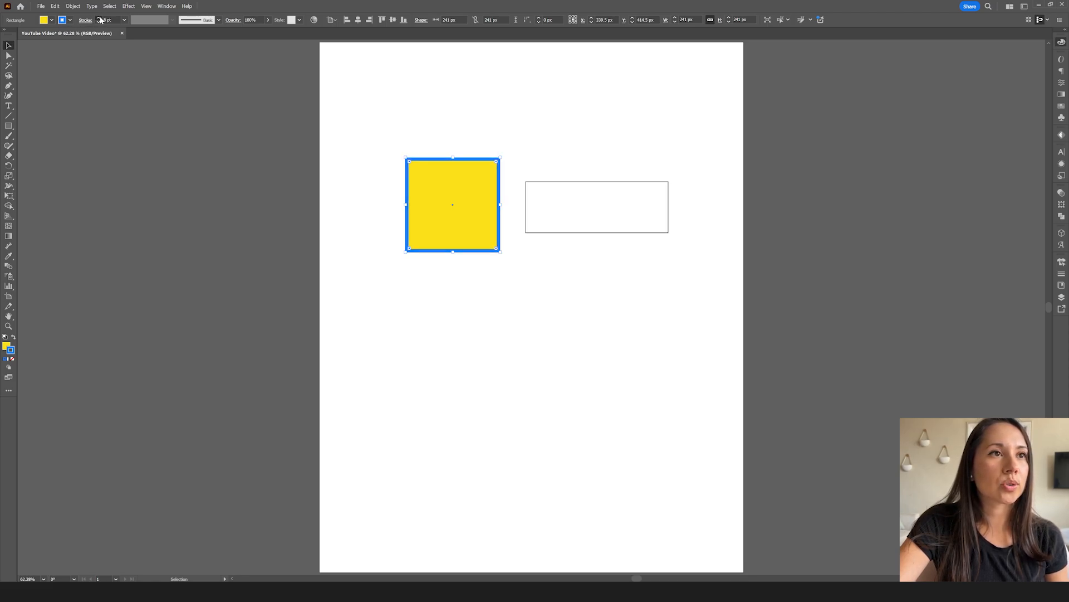
{"action": "left_click", "coordinate": [597, 207]}
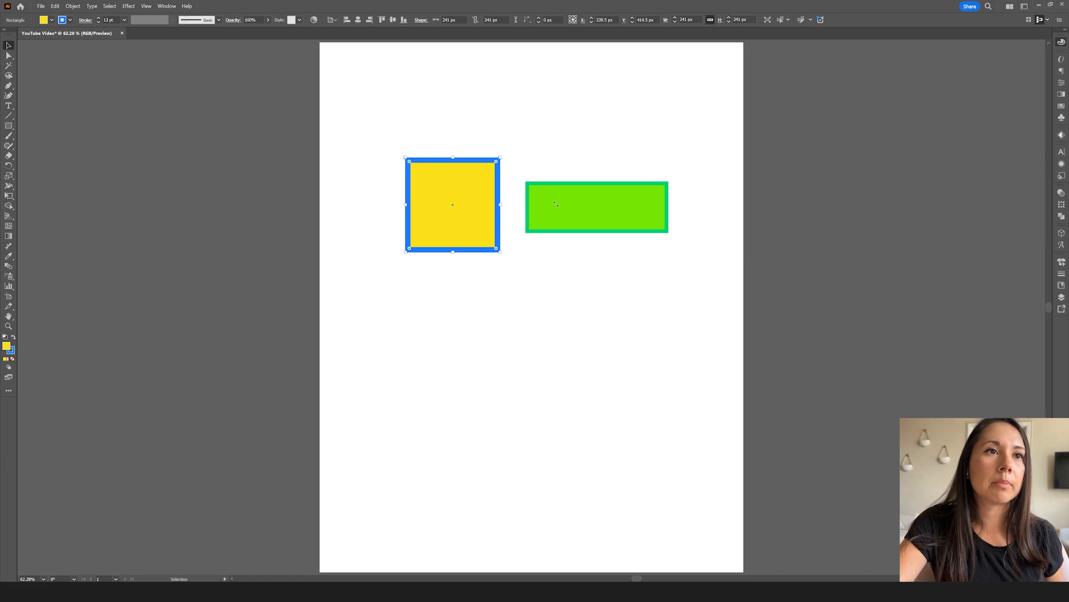
Round the green rectangle's corners and switch them to inverted, ticket-like notches
{"action": "left_click", "coordinate": [597, 207]}
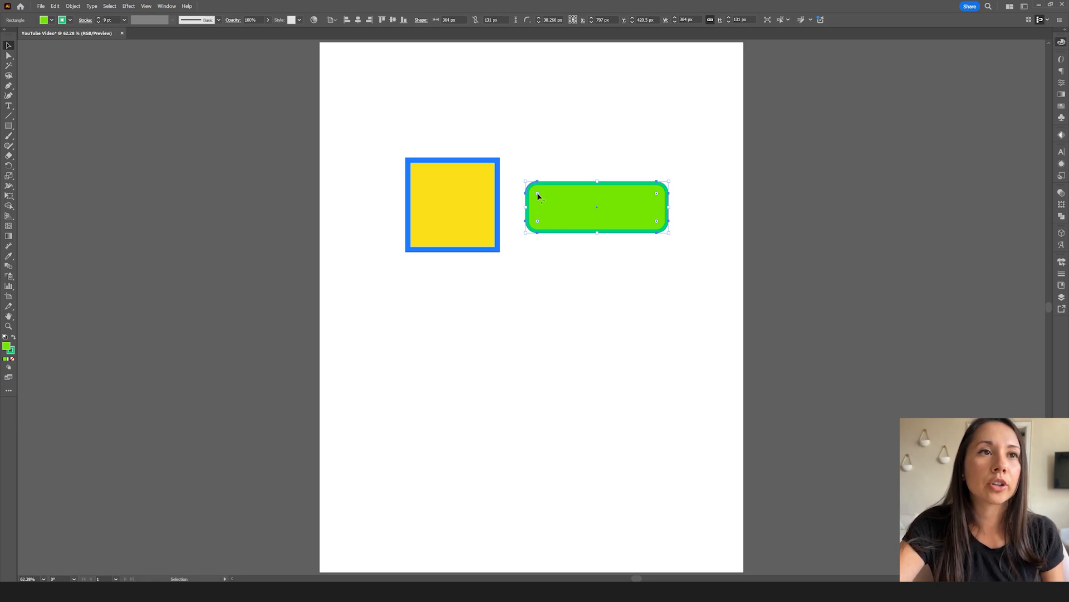
{"action": "left_click_drag", "start_coordinate": [537, 193], "coordinate": [548, 203]}
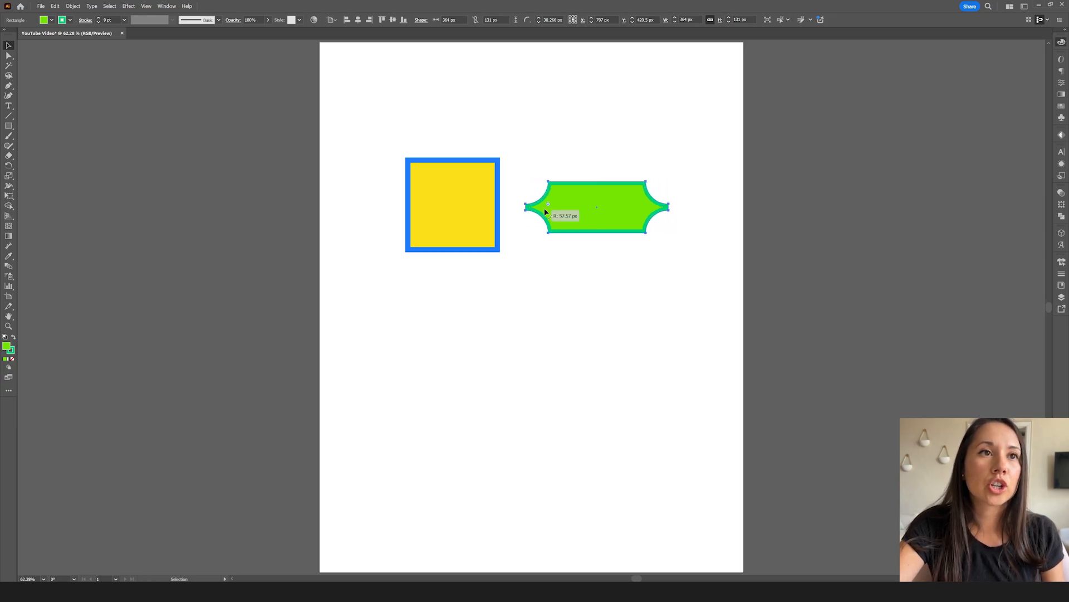
{"action": "left_click_drag", "start_coordinate": [548, 204], "coordinate": [537, 201]}
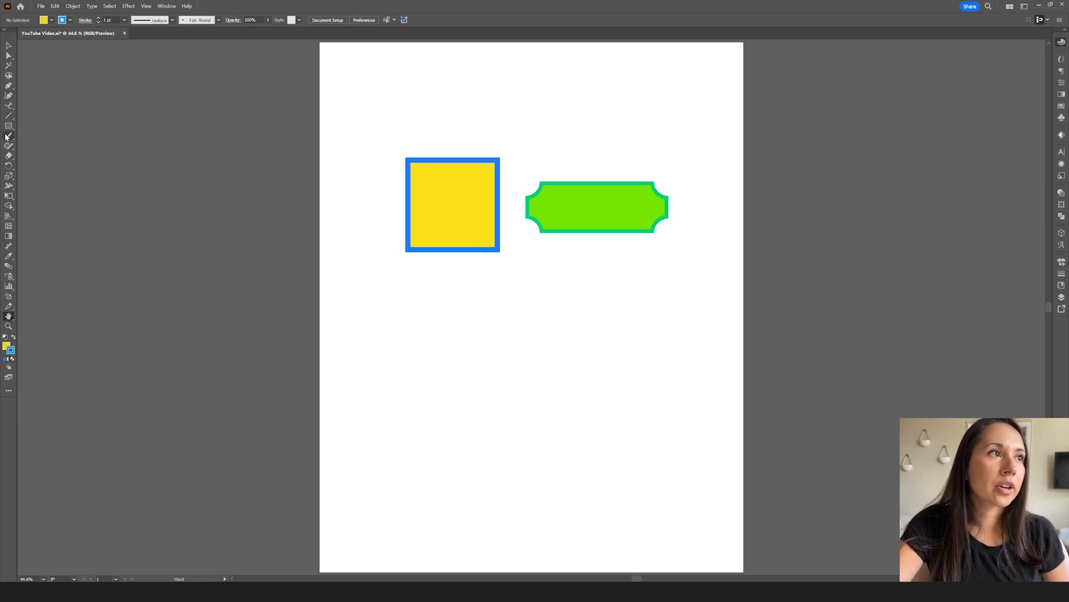
Add a green rounded square and a purple circle with a thick black outline below
{"action": "left_click", "coordinate": [9, 126]}
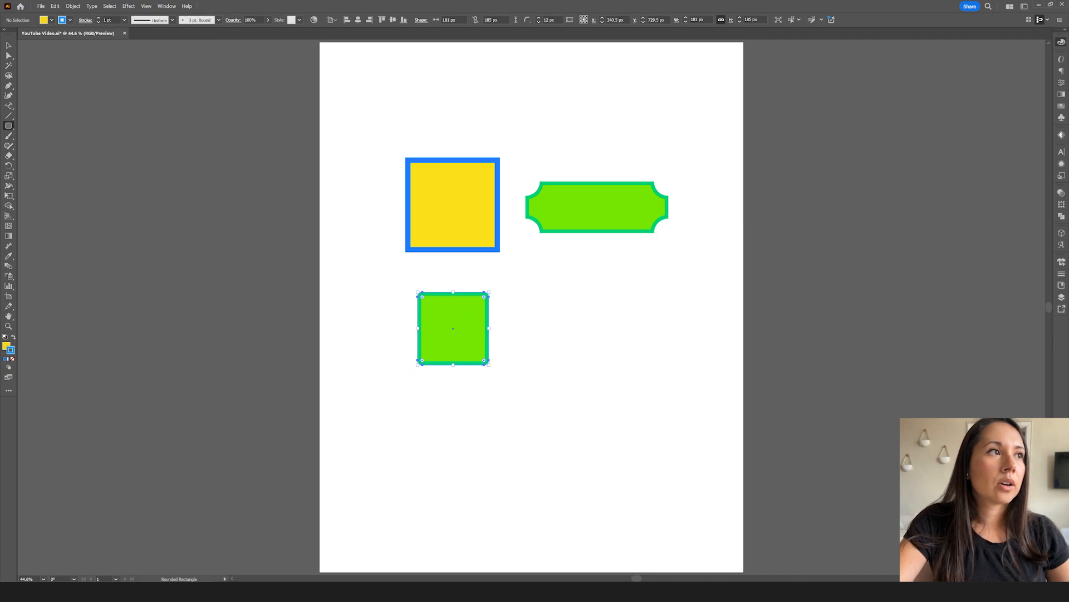
{"action": "left_click", "coordinate": [10, 125]}
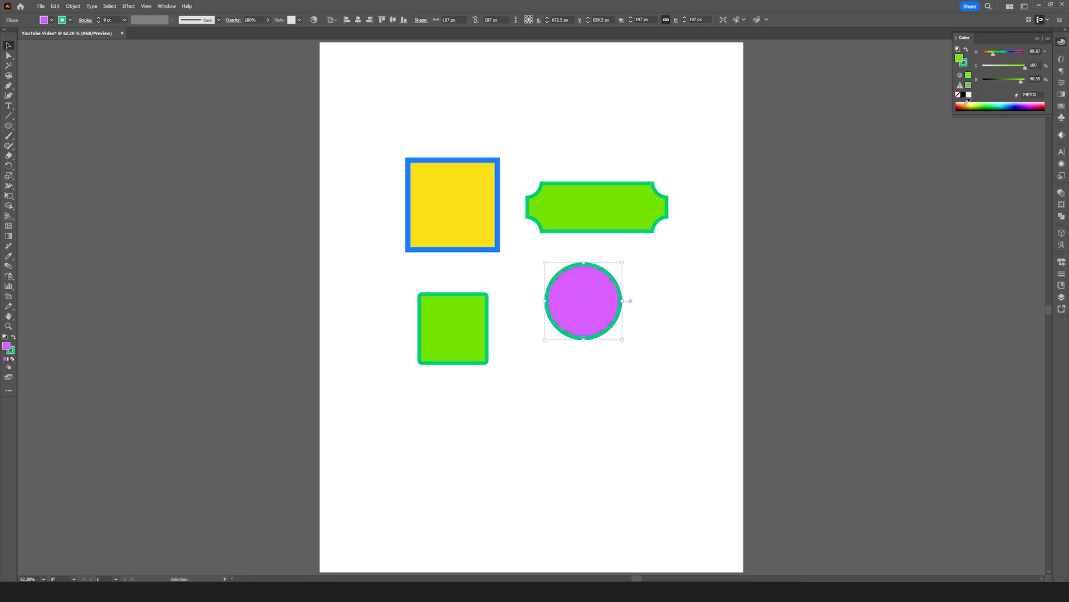
{"action": "left_click", "coordinate": [1004, 101]}
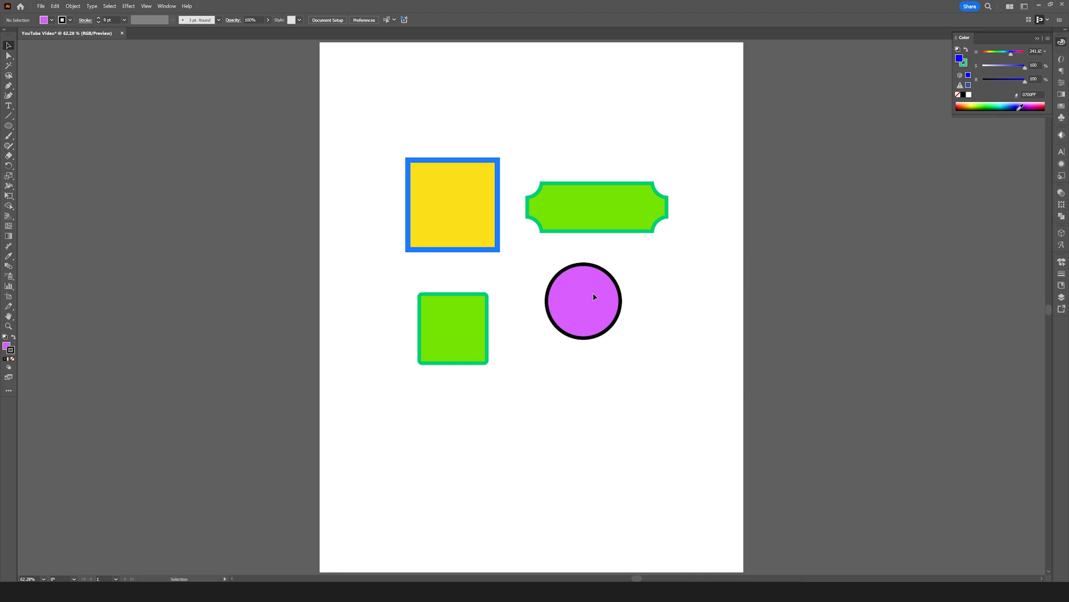
{"action": "left_click", "coordinate": [582, 299]}
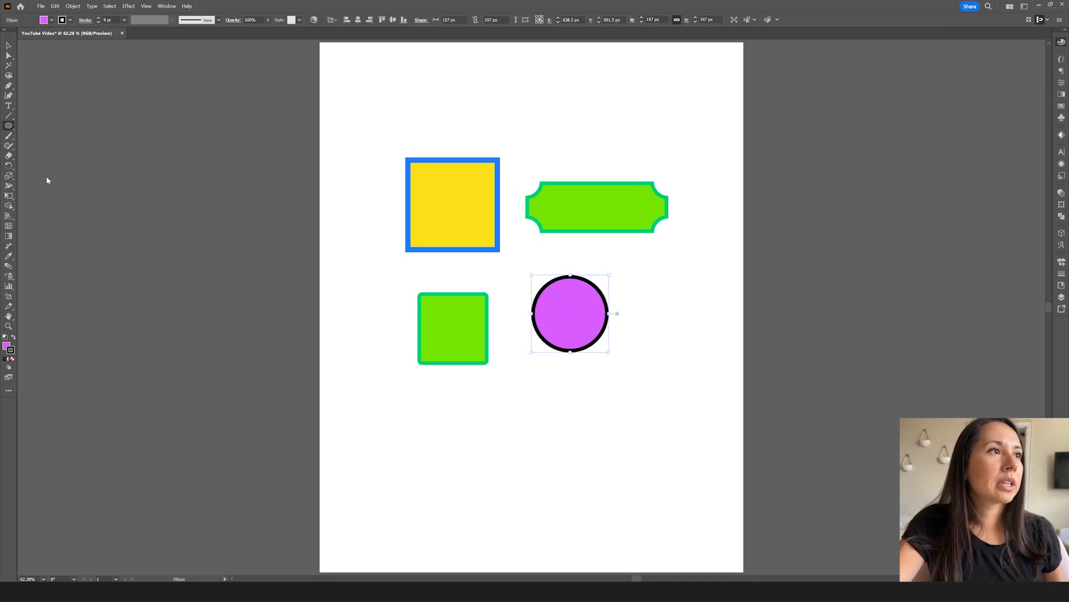
Draw three purple, black-outlined stars — wavy badge, sparkle and burst — beside the shapes
{"action": "left_click_drag", "start_coordinate": [505, 61], "coordinate": [521, 85]}
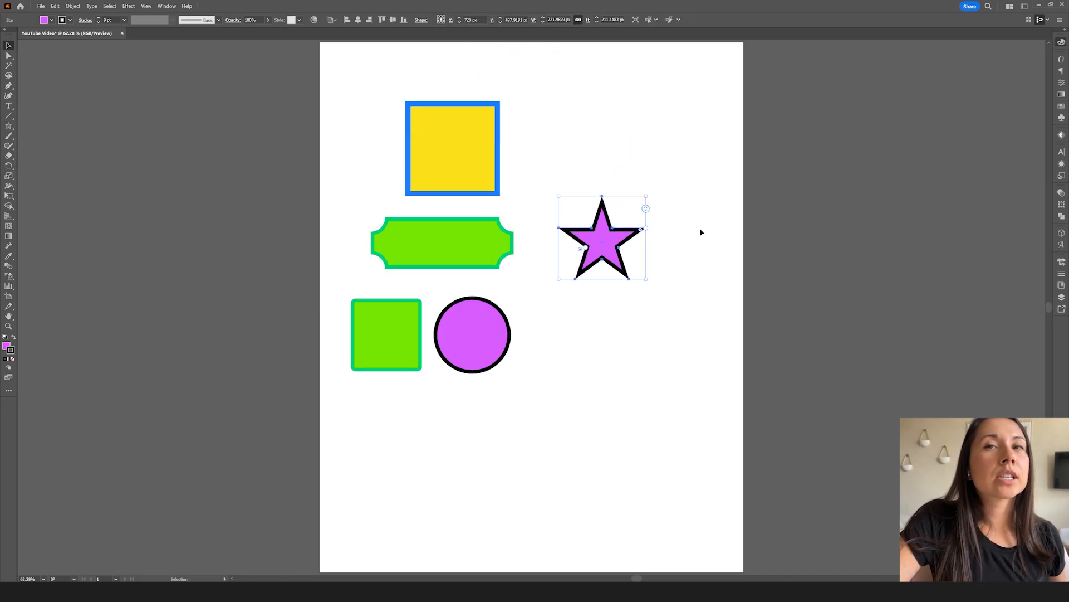
{"action": "mouse_move", "coordinate": [648, 211]}
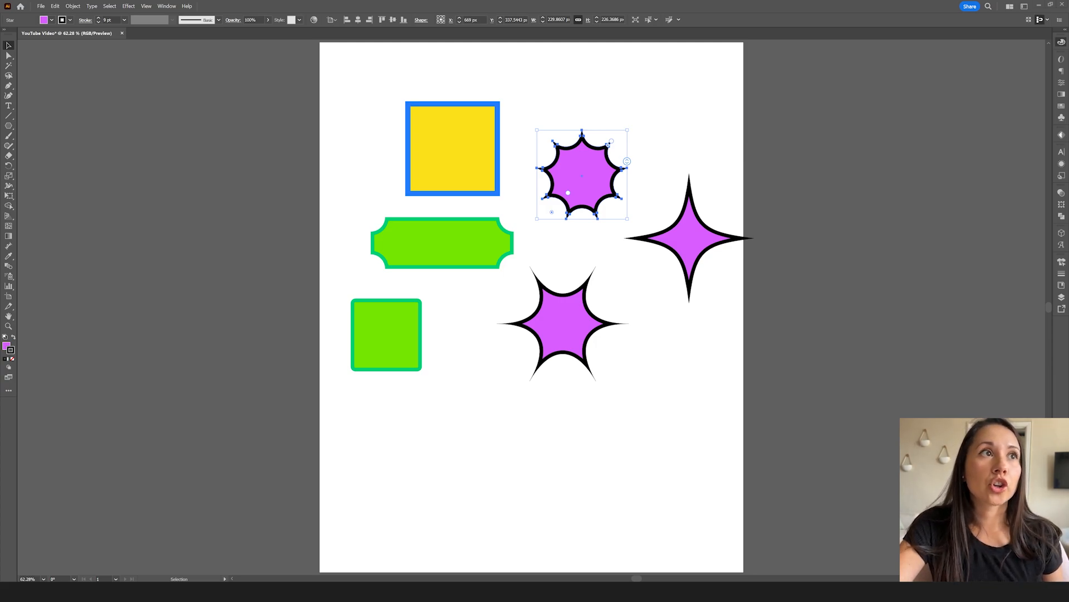
{"action": "left_click", "coordinate": [356, 81]}
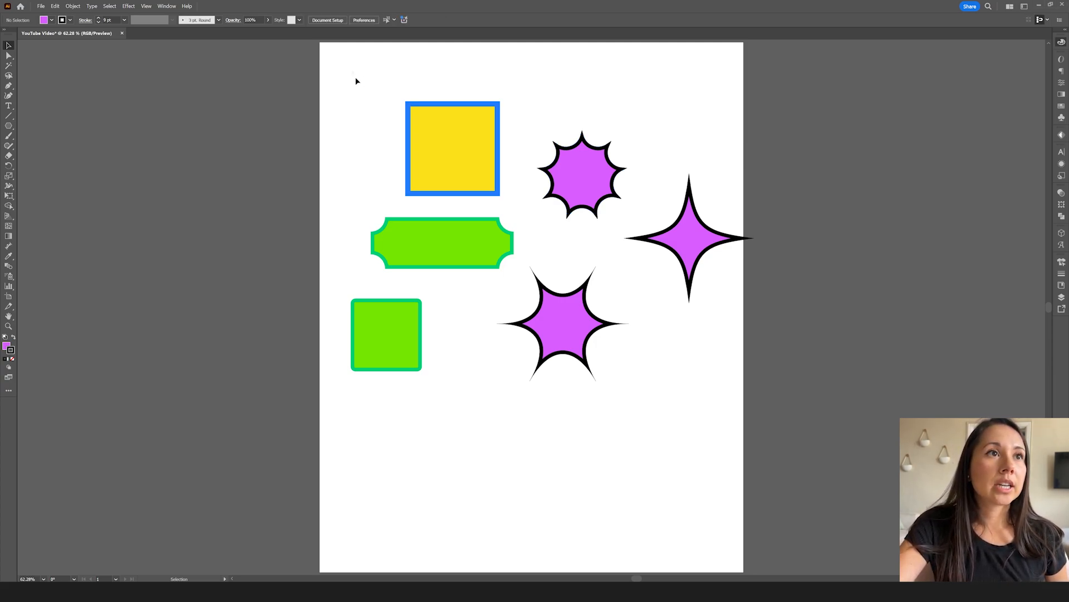
{"action": "left_click_drag", "start_coordinate": [354, 75], "coordinate": [720, 375]}
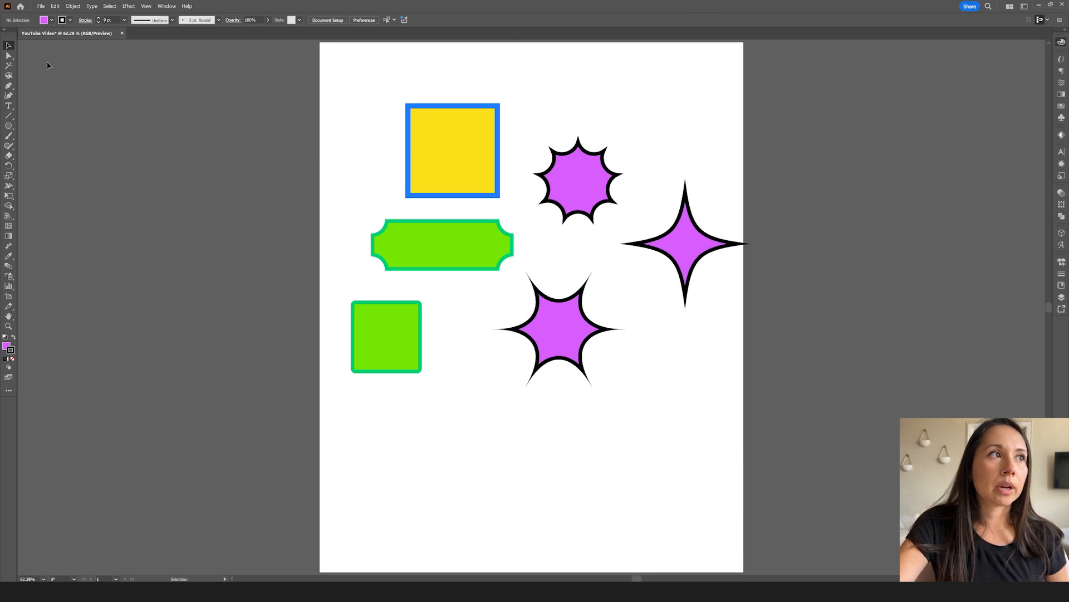
{"action": "mouse_move", "coordinate": [510, 154]}
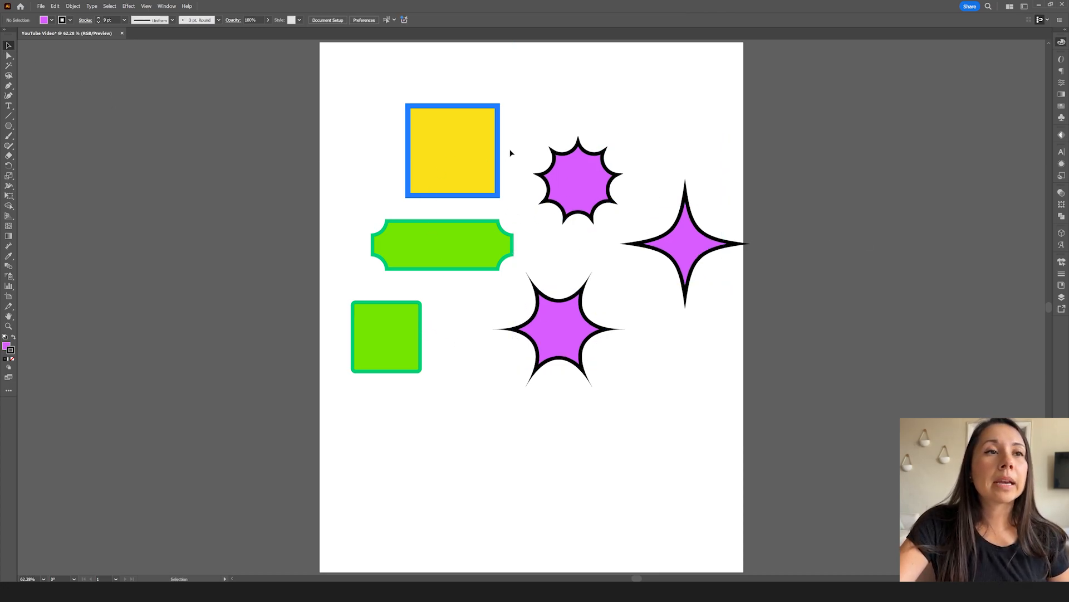
Duplicate the yellow square beside the original and rearrange the stars and green square
{"action": "left_click", "coordinate": [578, 178]}
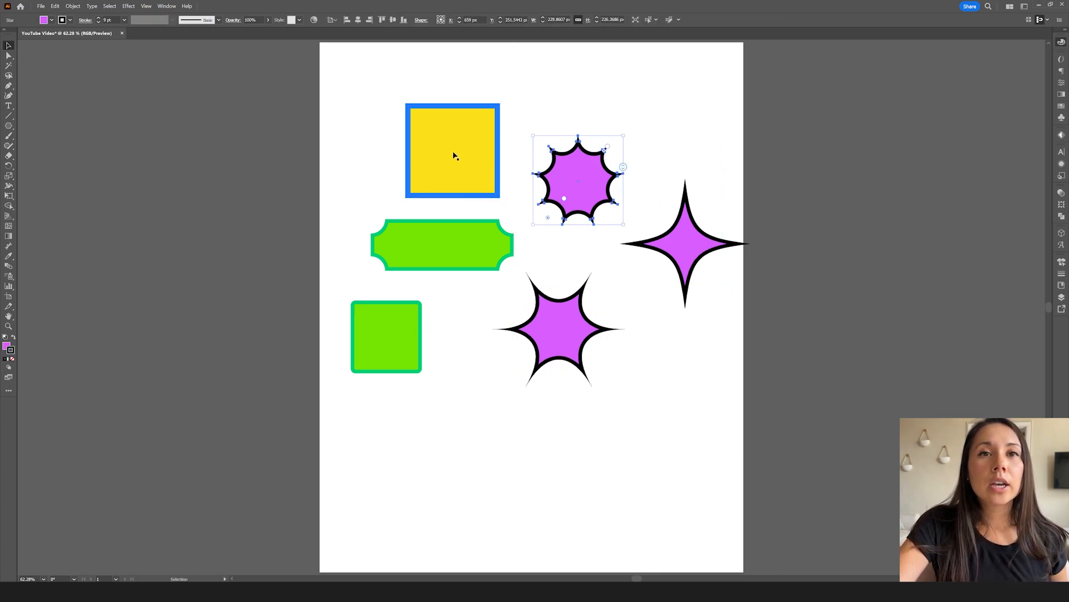
{"action": "left_click", "coordinate": [452, 151]}
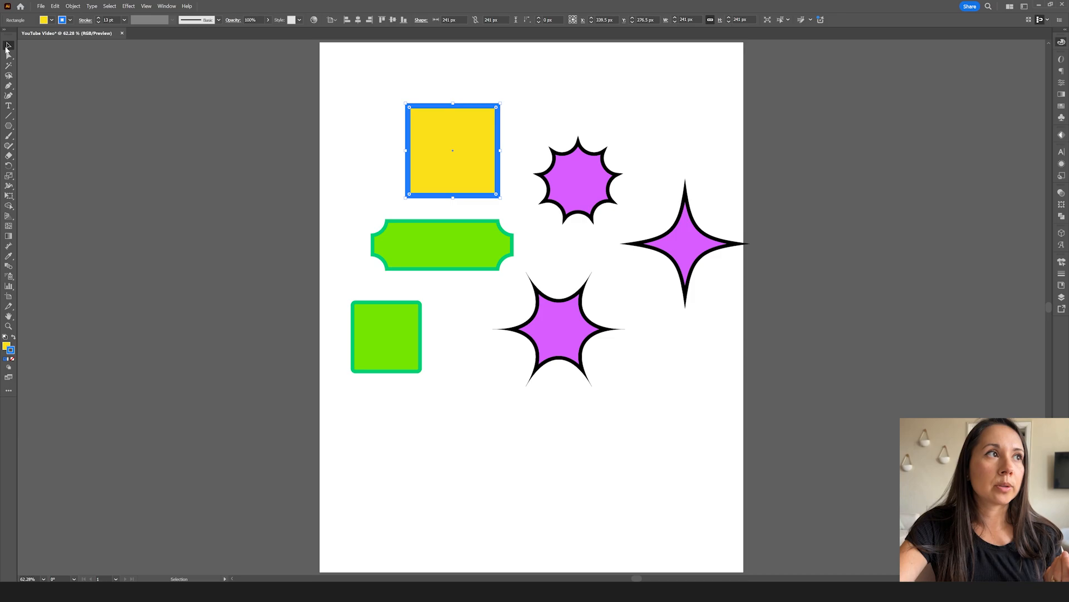
{"action": "mouse_move", "coordinate": [452, 179]}
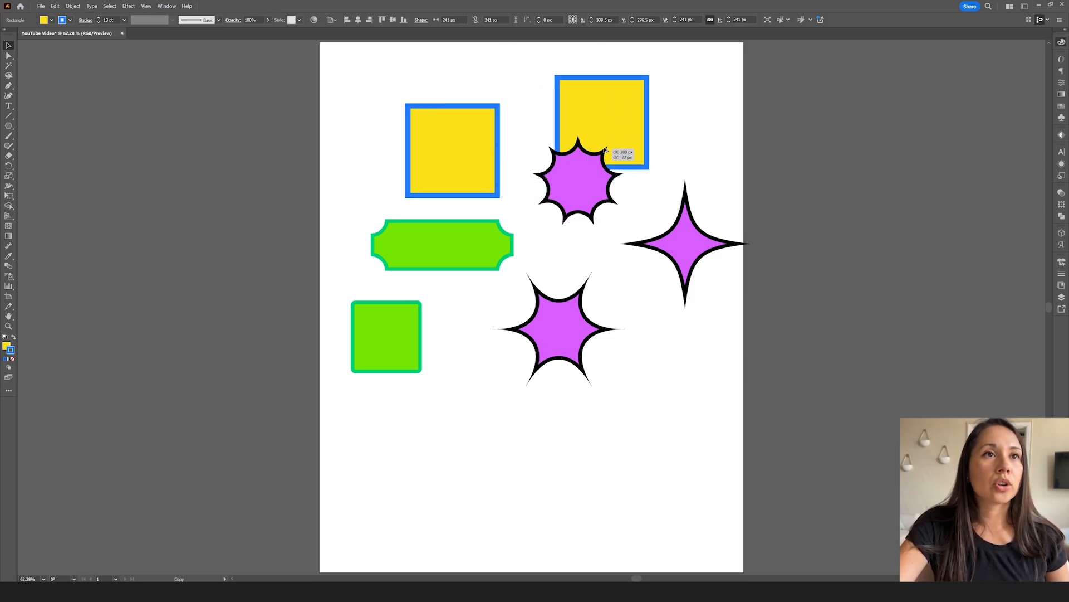
{"action": "left_click_drag", "start_coordinate": [600, 122], "coordinate": [549, 150]}
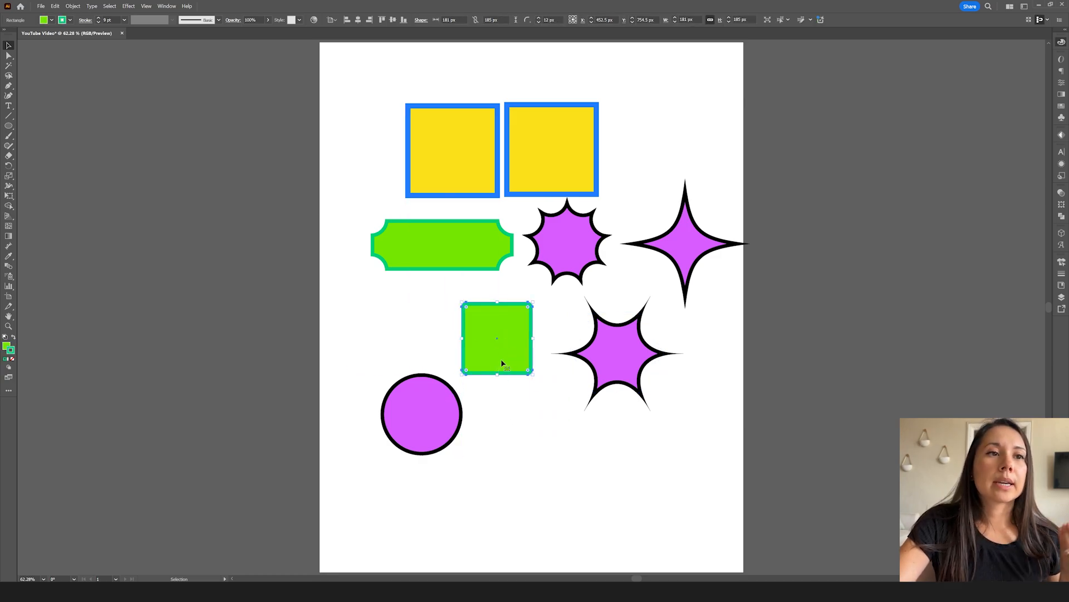
Position the purple circle so it overlaps the green square
{"action": "left_click_drag", "start_coordinate": [497, 338], "coordinate": [463, 379]}
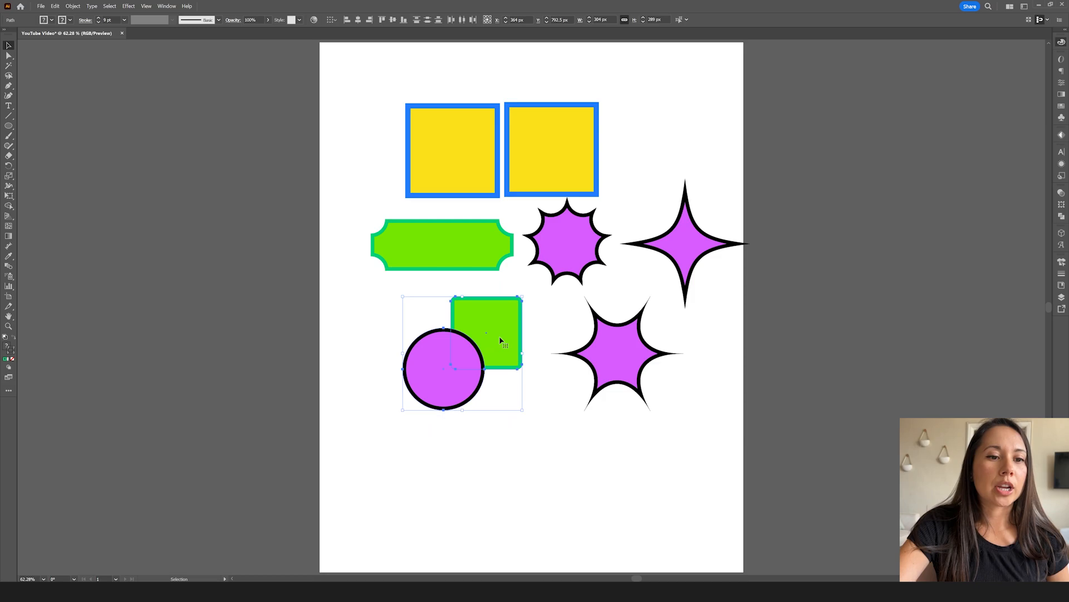
{"action": "mouse_move", "coordinate": [544, 439]}
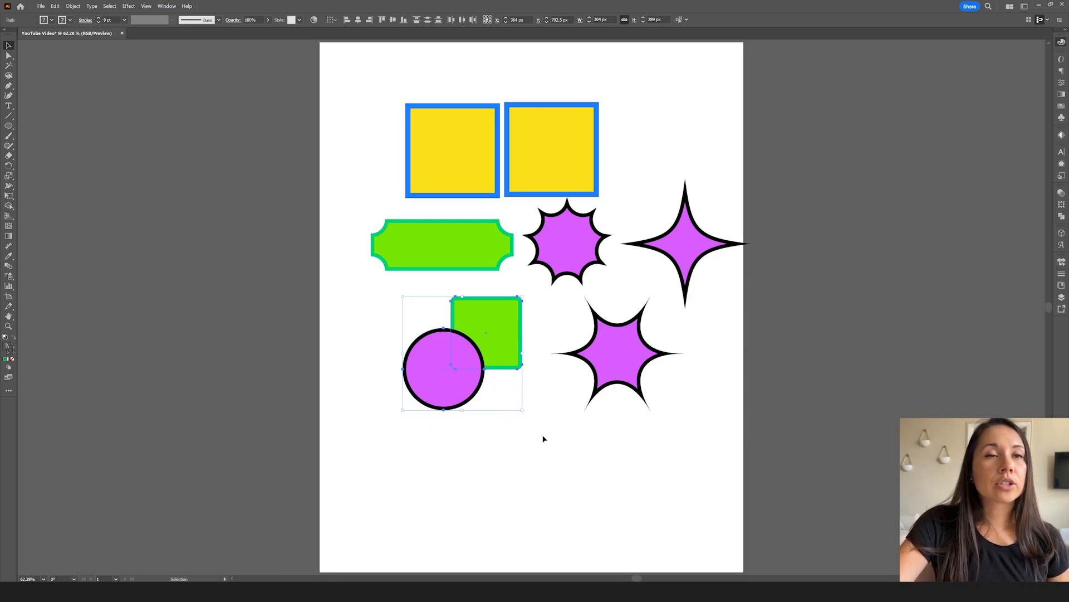
{"action": "mouse_move", "coordinate": [522, 426]}
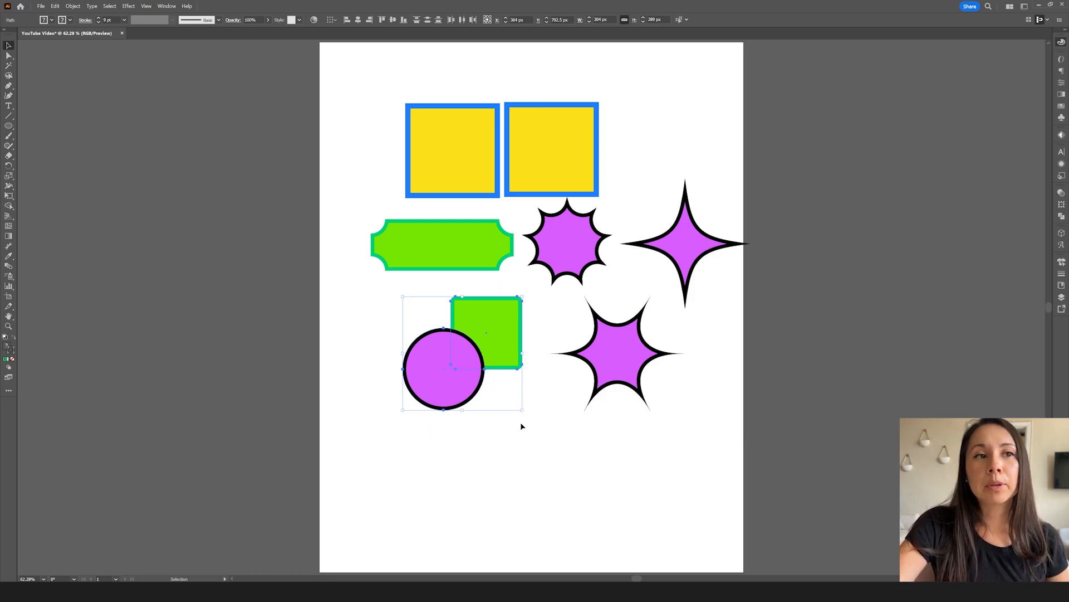
{"action": "left_click_drag", "start_coordinate": [444, 369], "coordinate": [439, 375]}
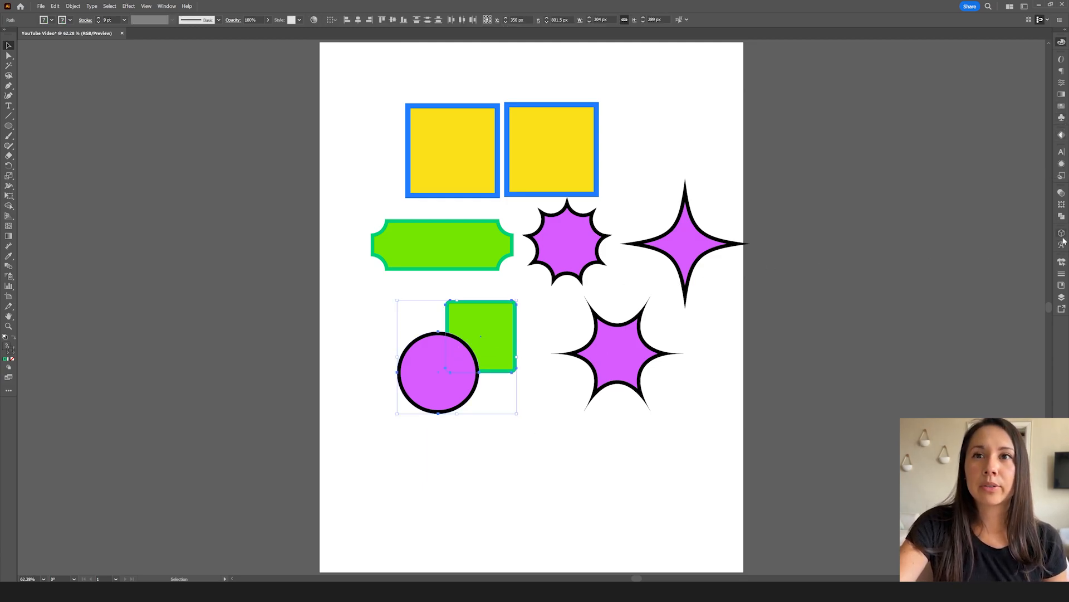
Unite the overlapping circle and square into one purple shape via the Pathfinder panel
{"action": "left_click", "coordinate": [1062, 233]}
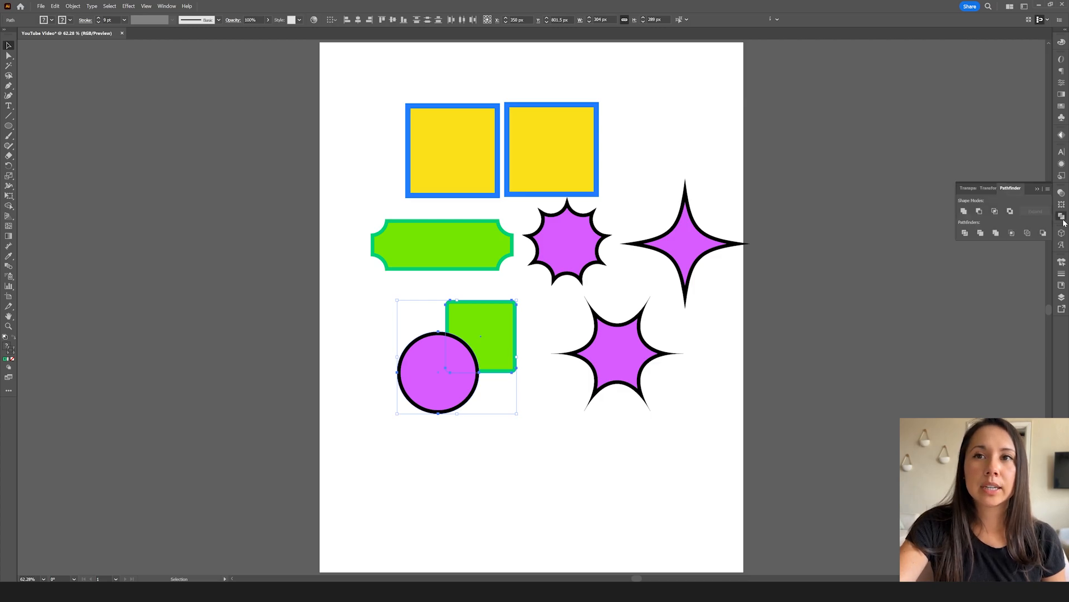
{"action": "left_click", "coordinate": [166, 6]}
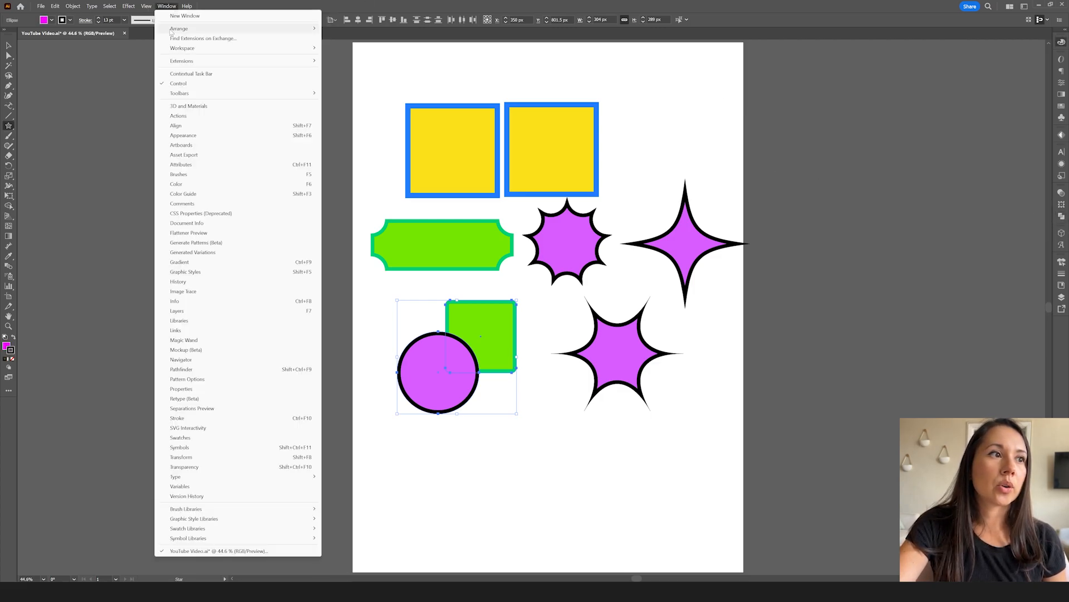
{"action": "left_click", "coordinate": [180, 369]}
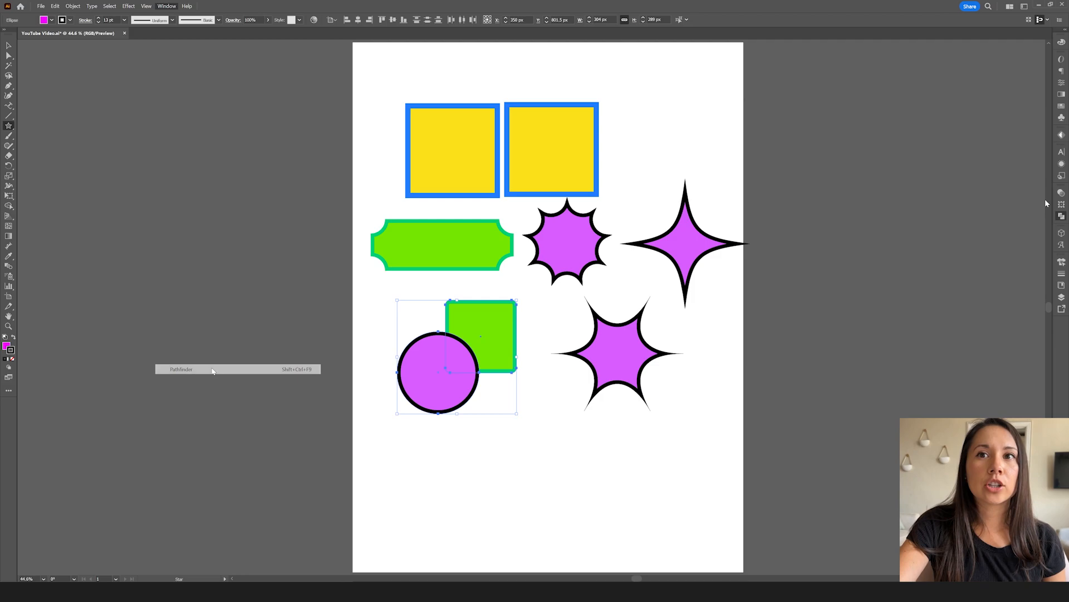
{"action": "left_click", "coordinate": [181, 369]}
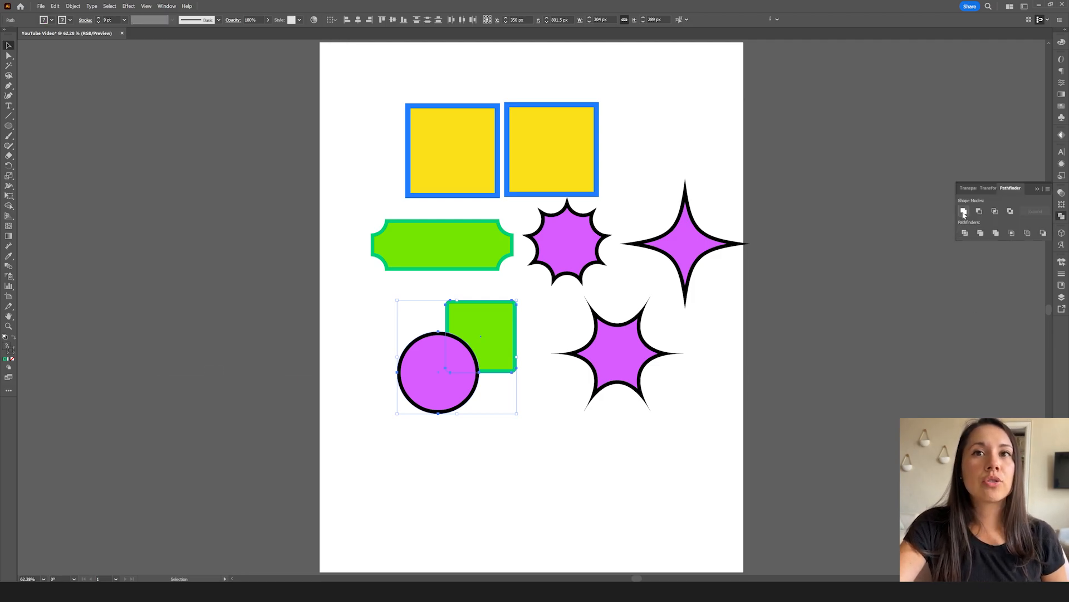
{"action": "left_click", "coordinate": [964, 210]}
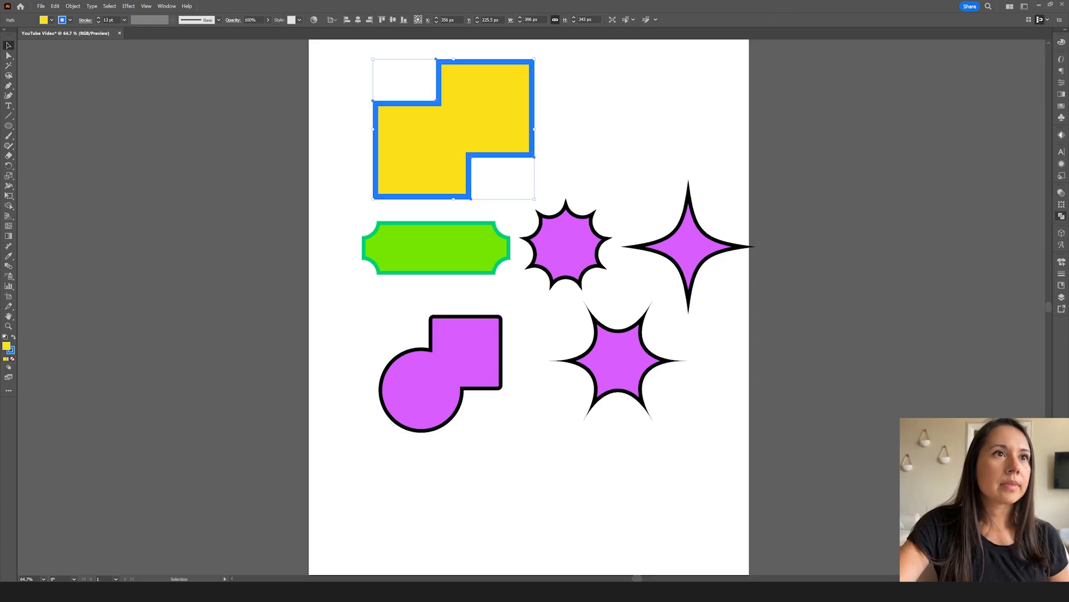
Round the inner corner where circle meets square and pull the top-right corner up into a rounded slant
{"action": "left_click", "coordinate": [71, 92]}
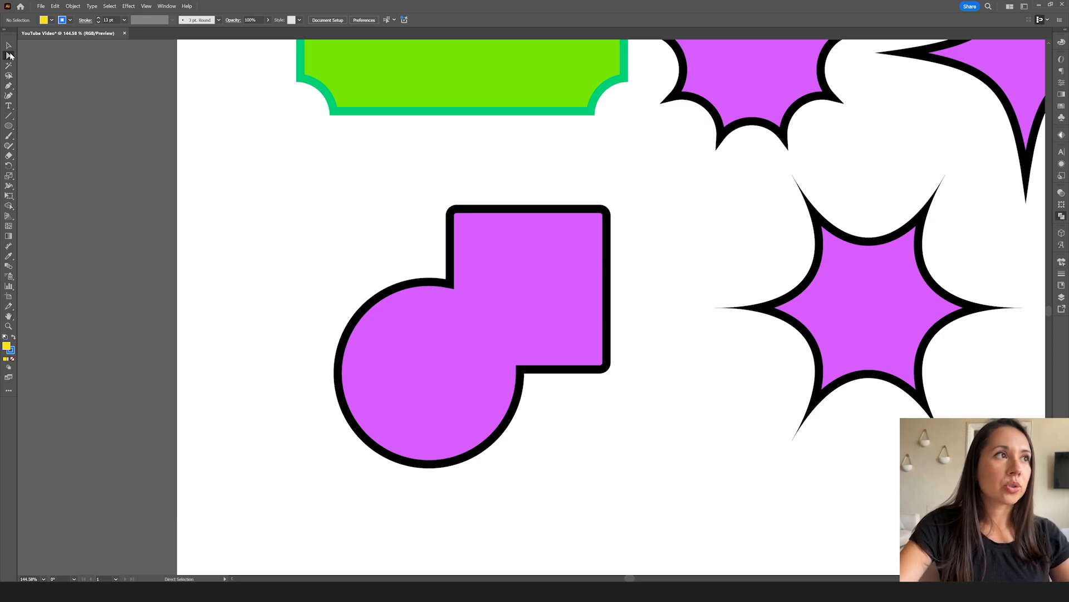
{"action": "mouse_move", "coordinate": [408, 317]}
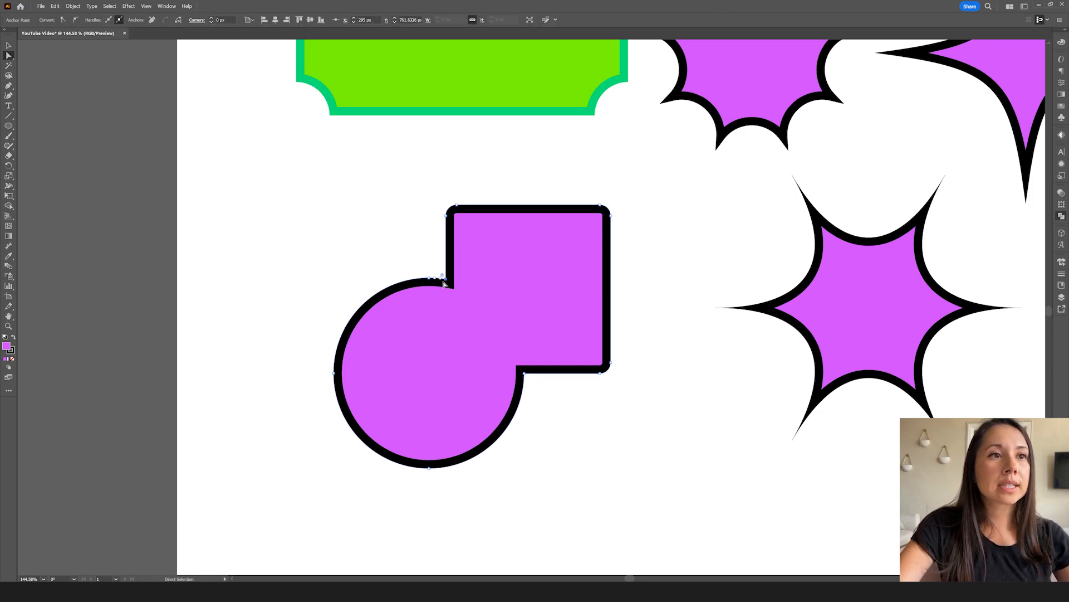
{"action": "left_click_drag", "start_coordinate": [449, 273], "coordinate": [424, 263]}
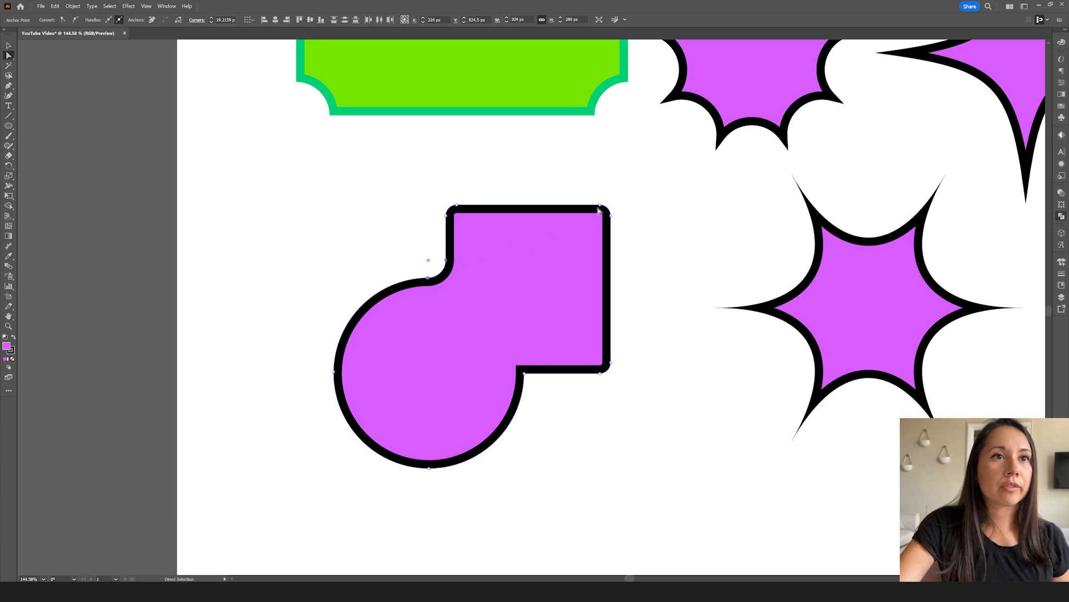
{"action": "left_click_drag", "start_coordinate": [599, 210], "coordinate": [603, 202]}
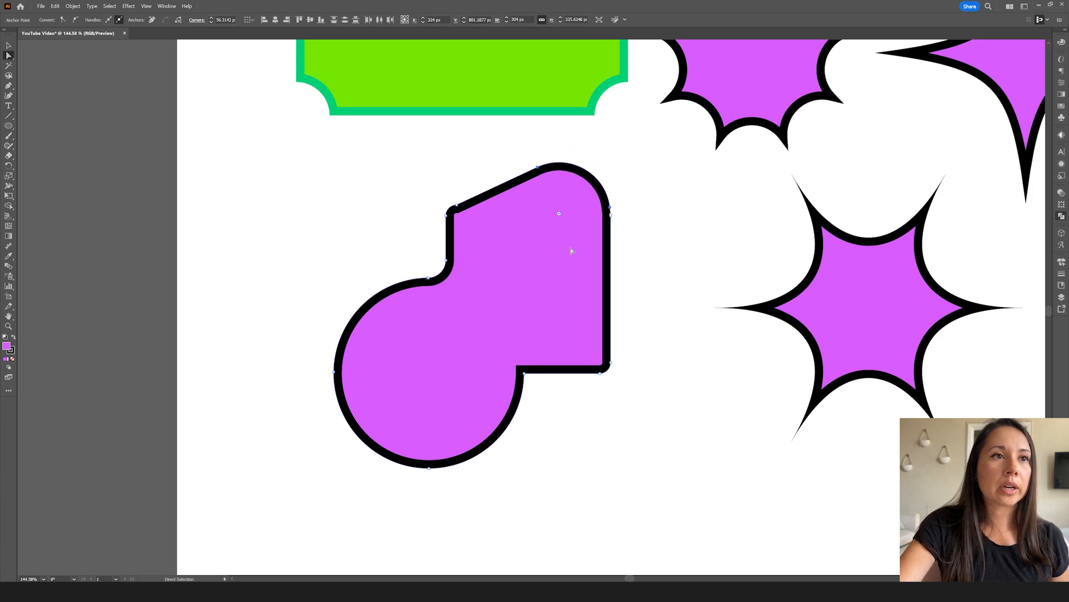
{"action": "mouse_move", "coordinate": [8, 48]}
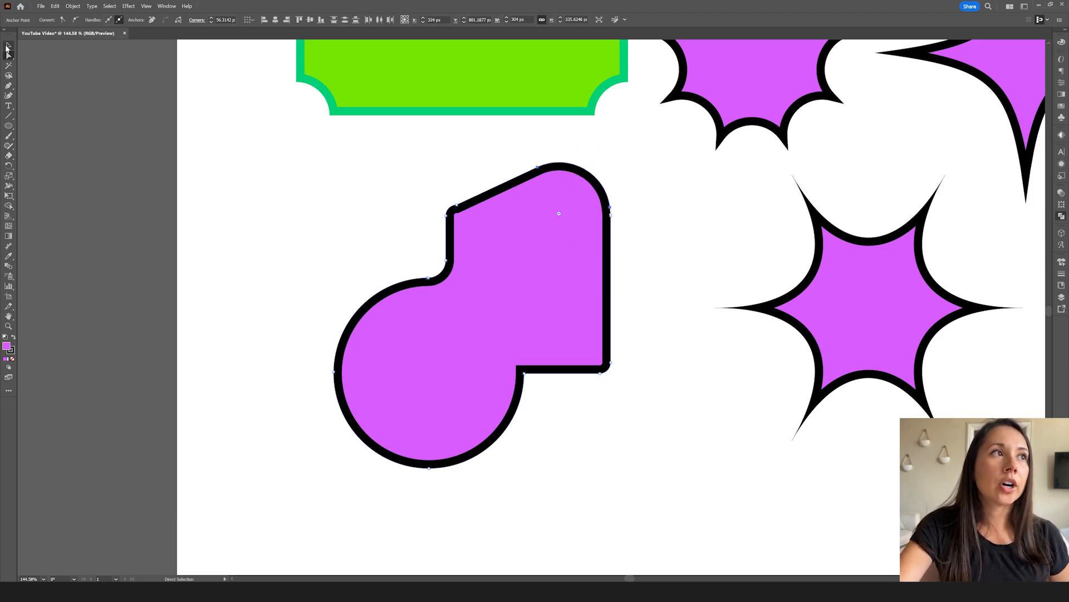
Select the whole reshaped purple shape with the Selection tool
{"action": "left_click", "coordinate": [9, 45]}
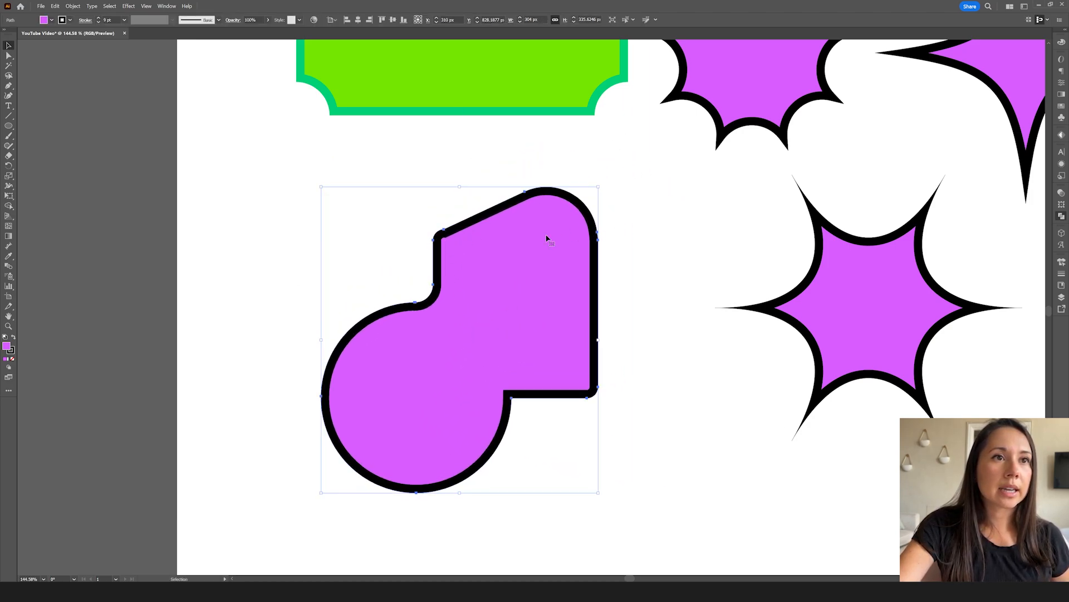
{"action": "left_click", "coordinate": [9, 56]}
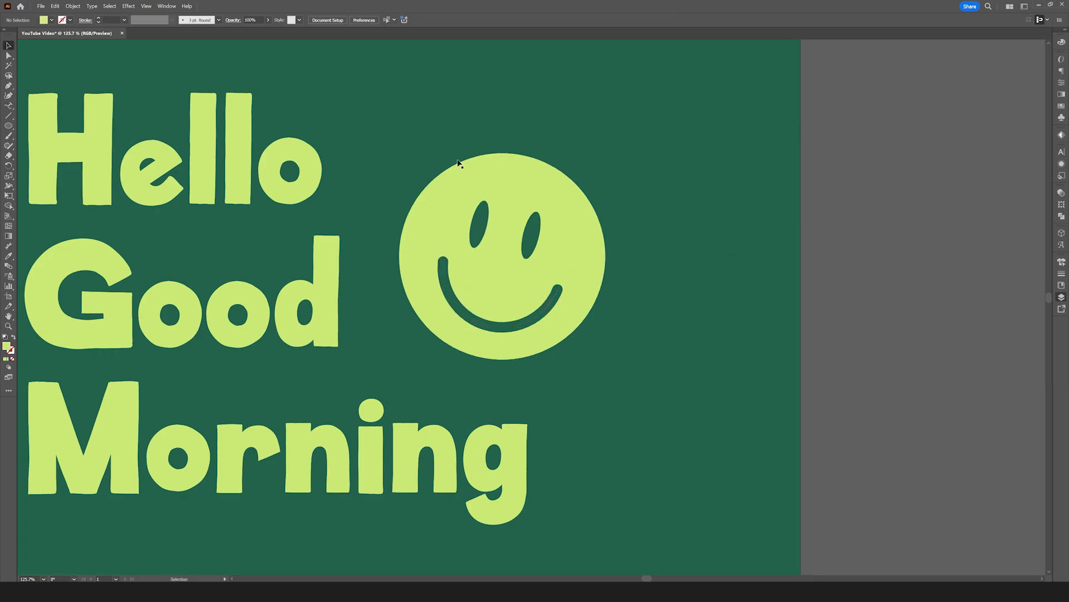
{"action": "mouse_move", "coordinate": [498, 244]}
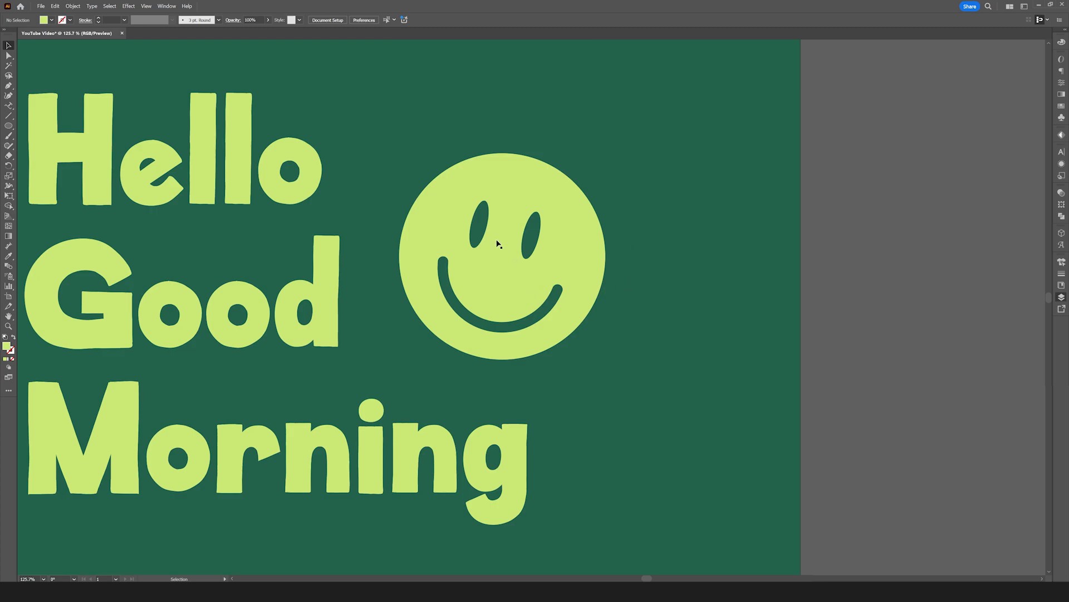
{"action": "mouse_move", "coordinate": [476, 275]}
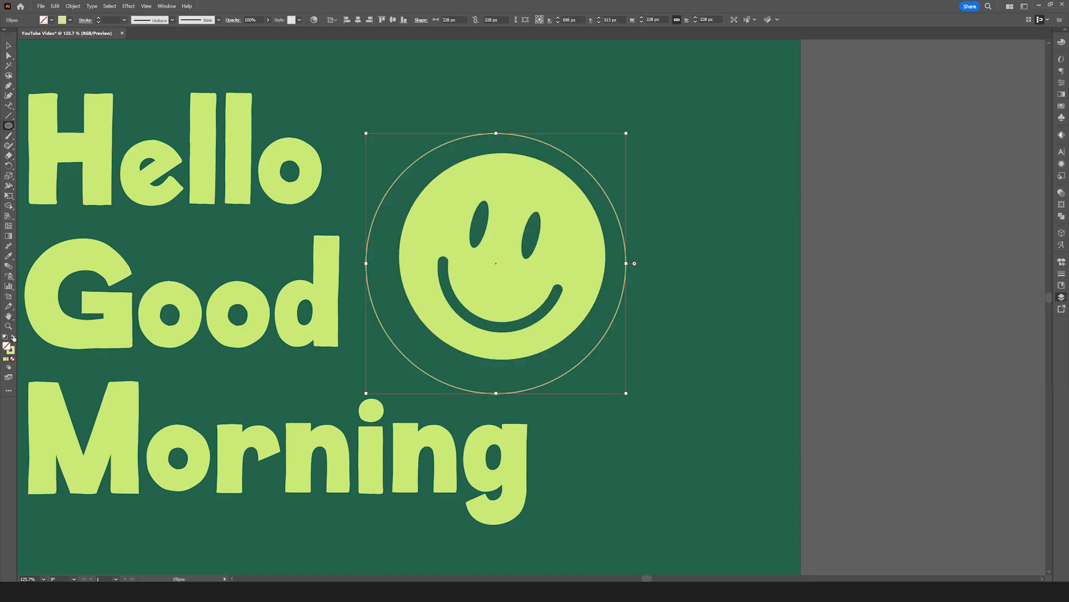
Give the circle around the smiley face a thin light green outline with no fill
{"action": "left_click", "coordinate": [9, 46]}
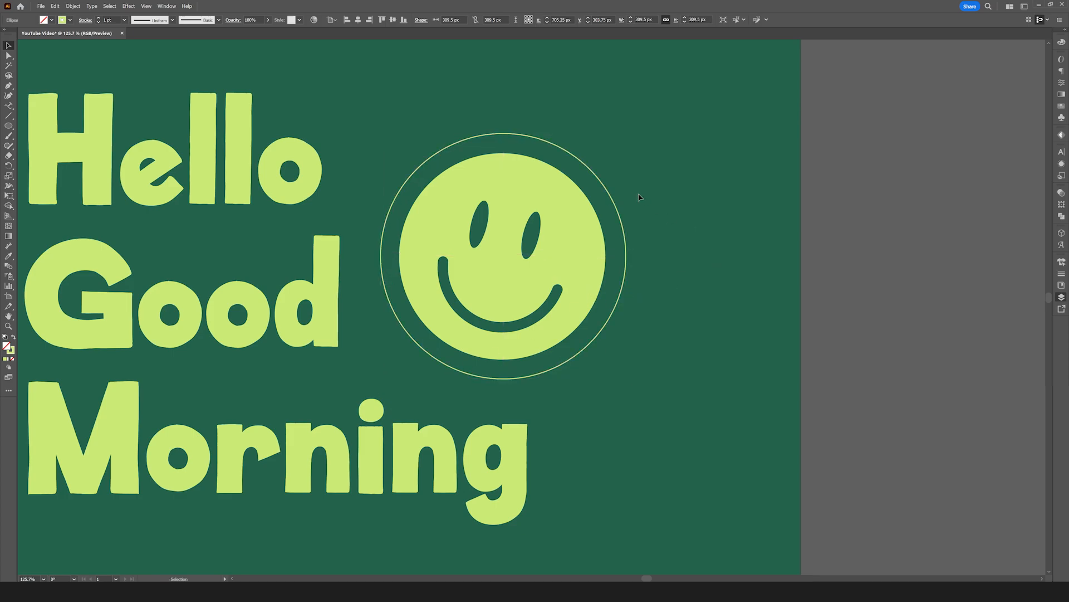
{"action": "left_click", "coordinate": [504, 256]}
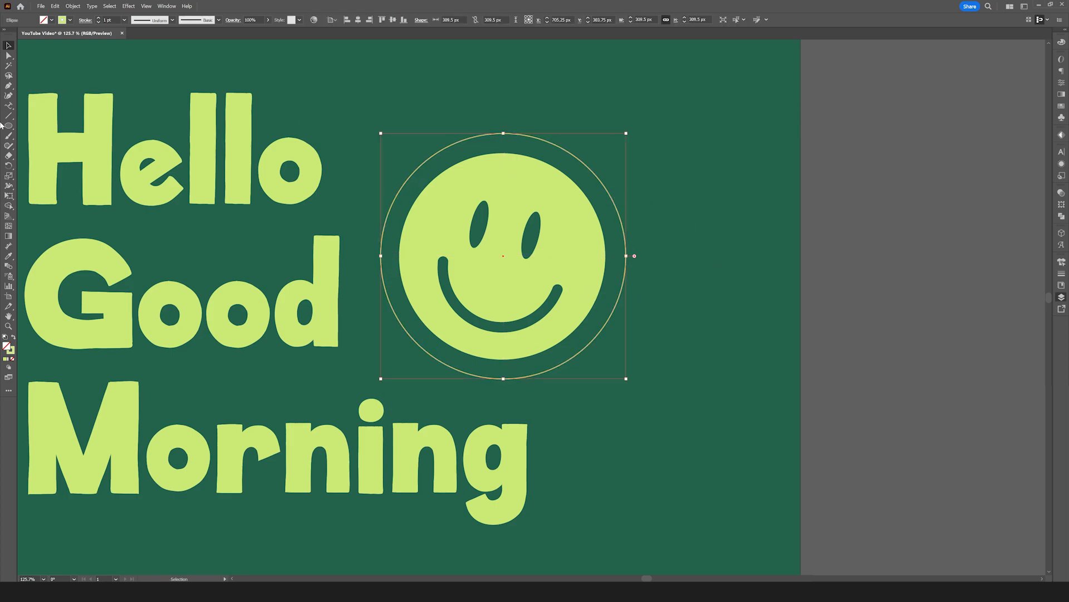